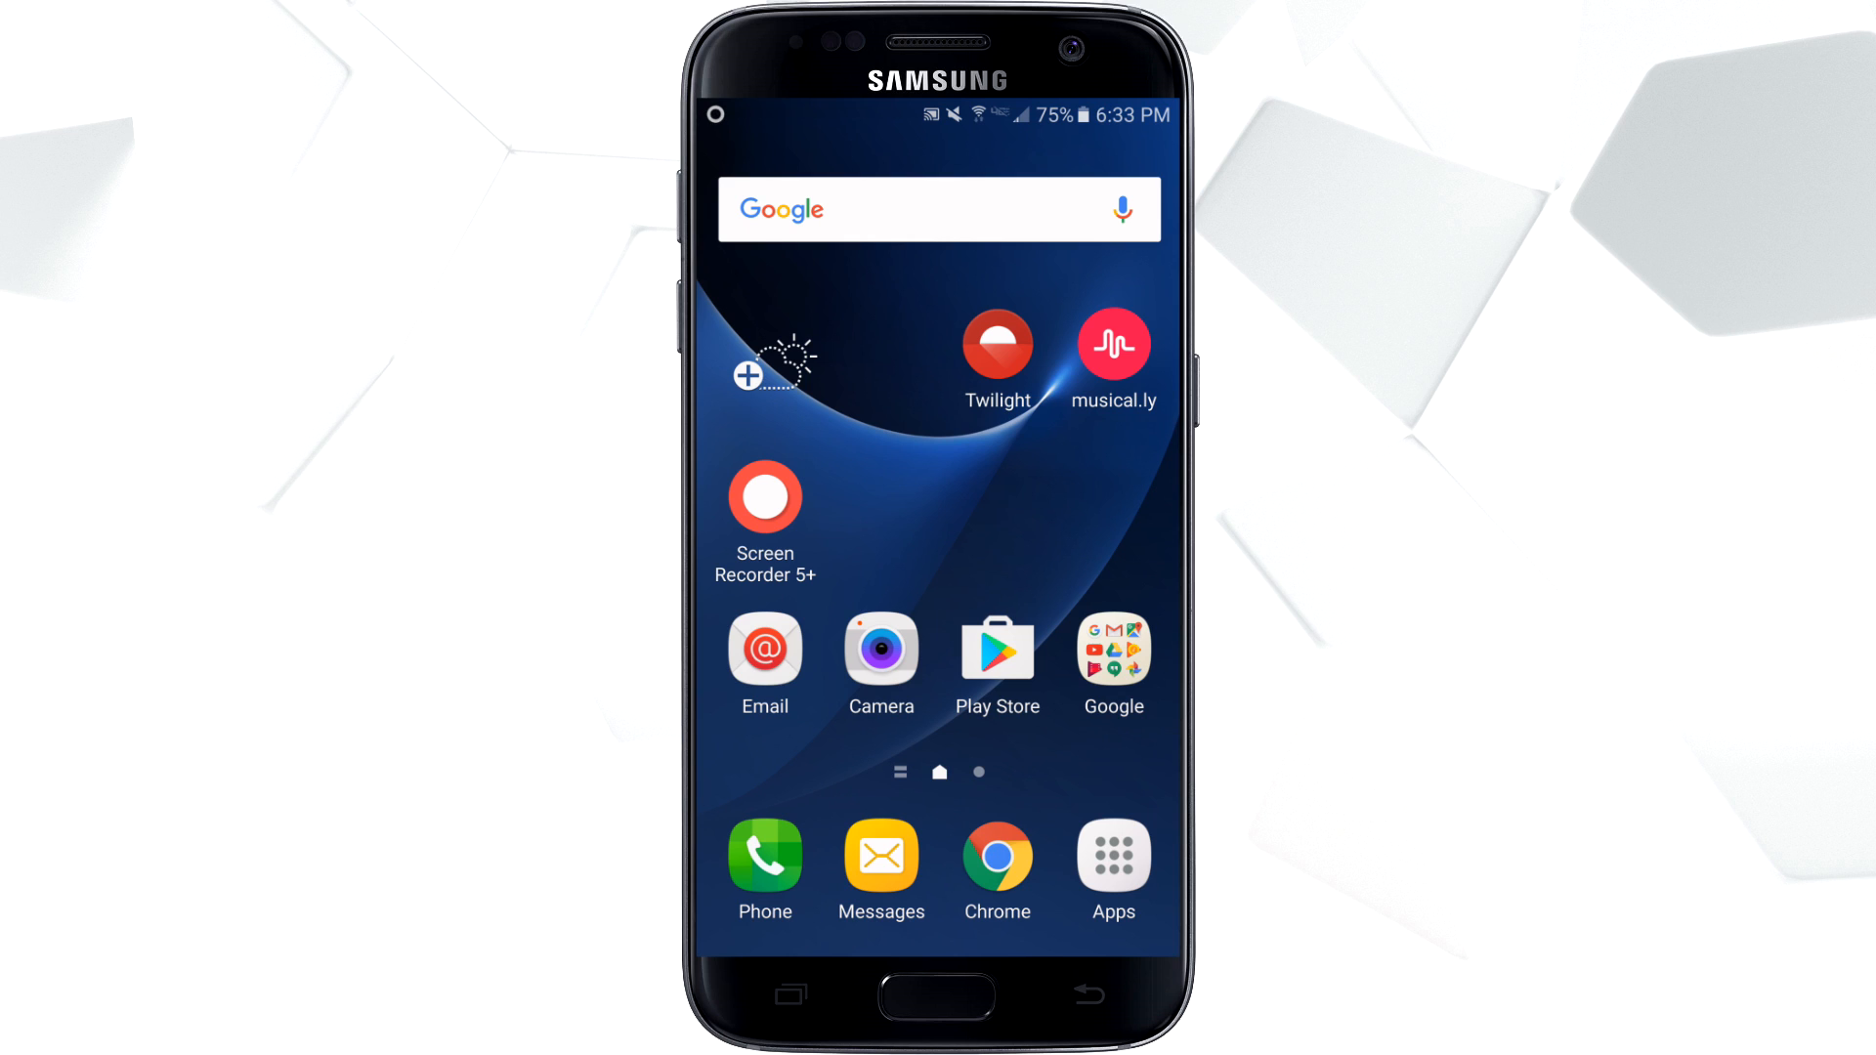
From the notification shade, reach Advanced features, view One-handed operation, and return to the list
scroll("left", 3)
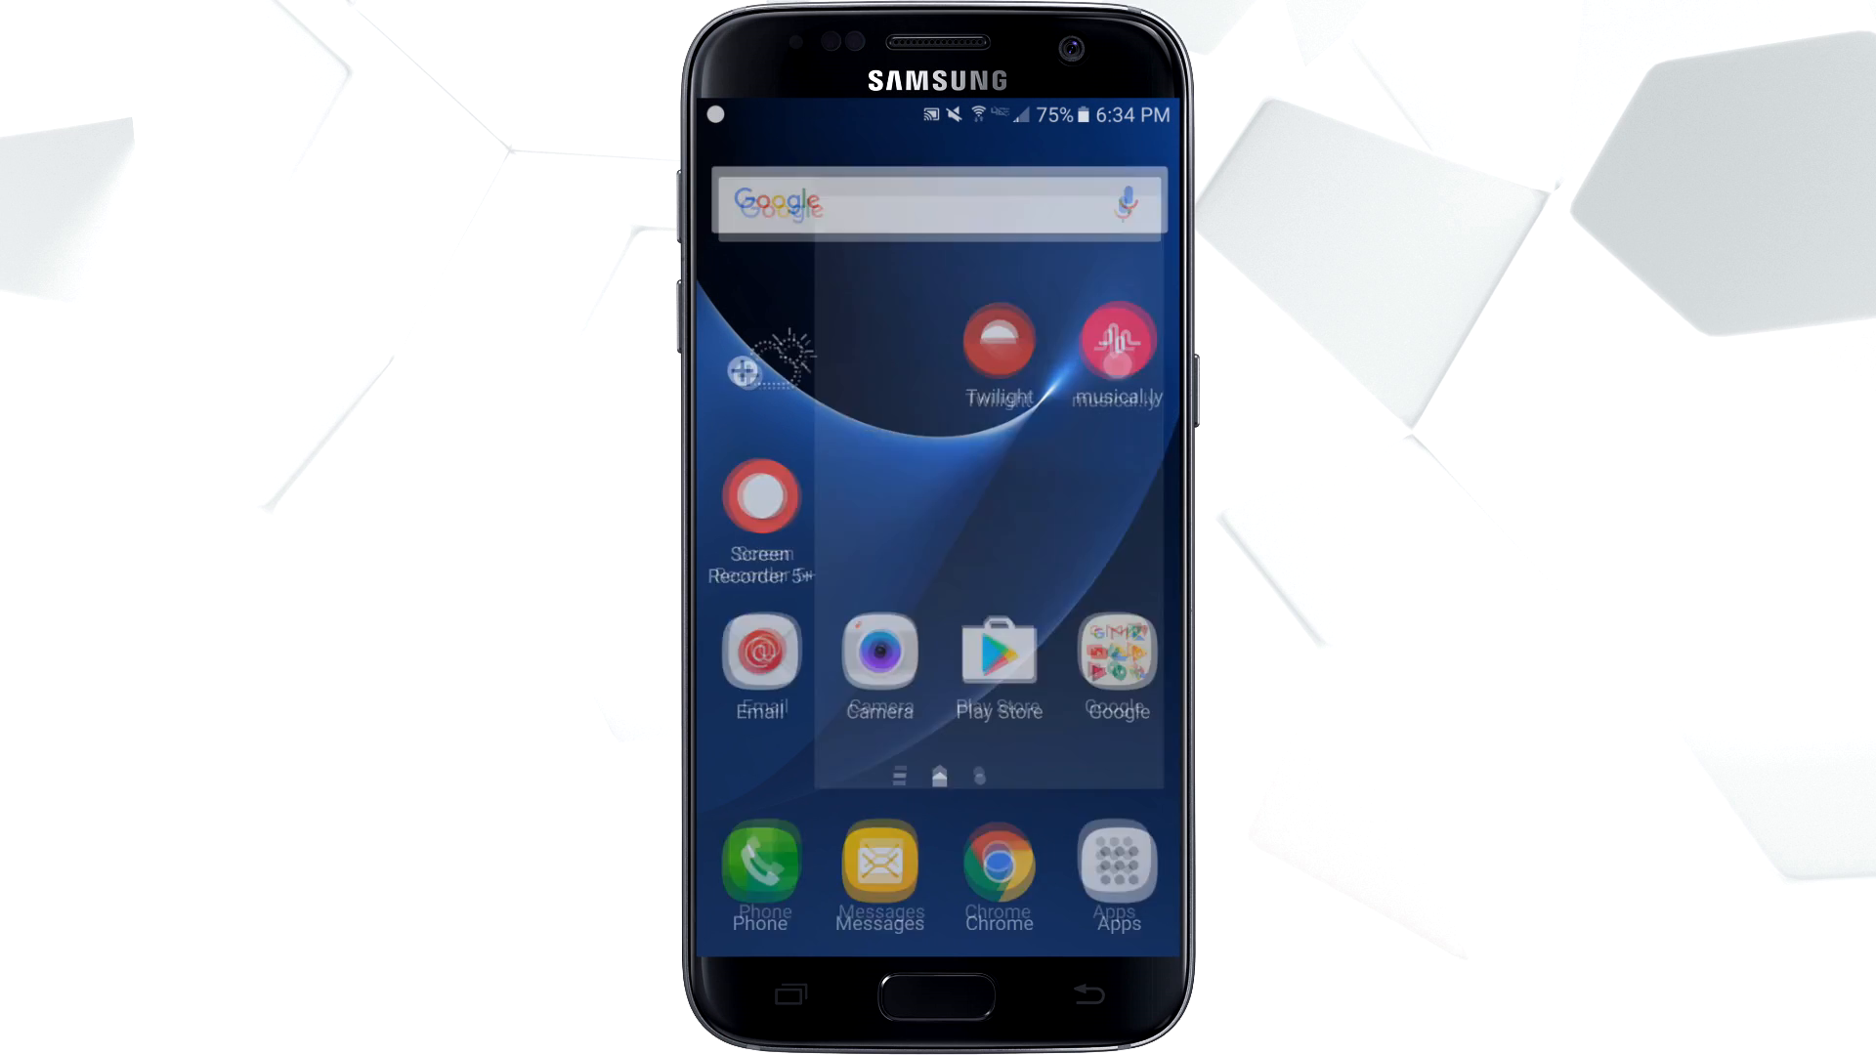
left_click_drag(938, 113, 938, 479)
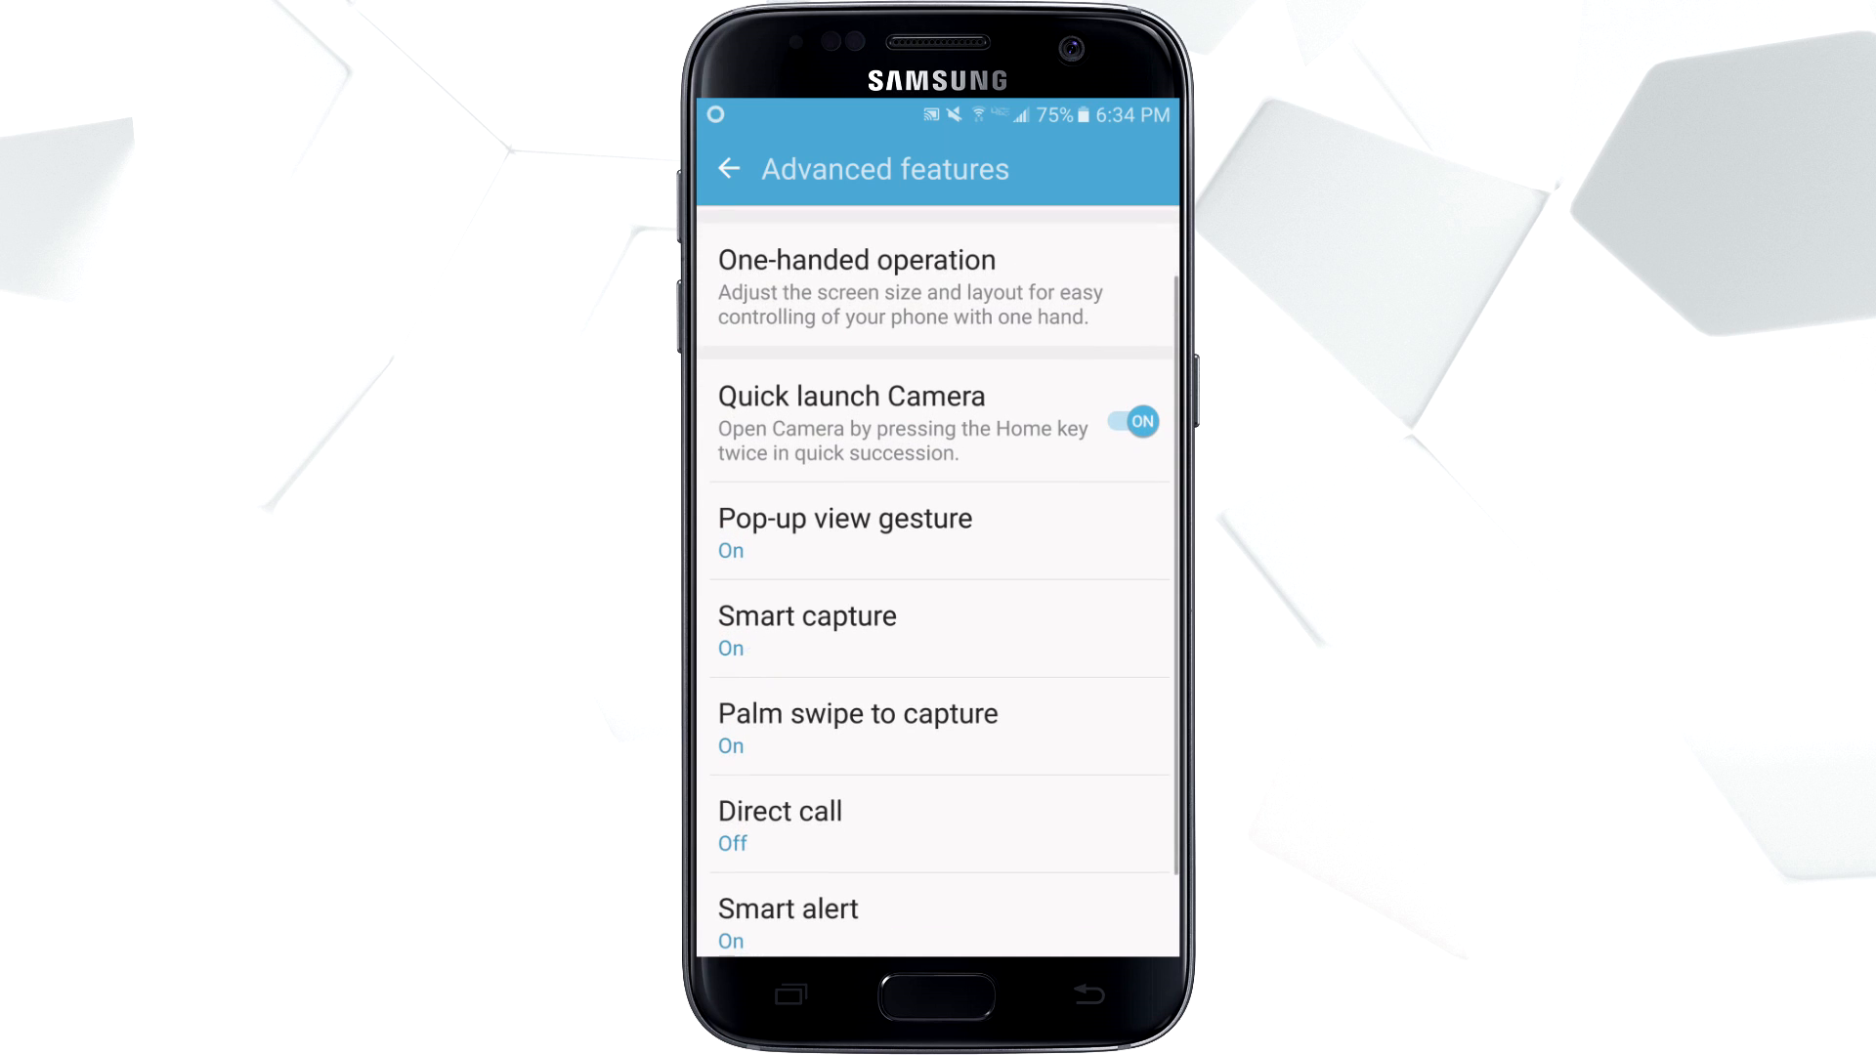
left_click(856, 287)
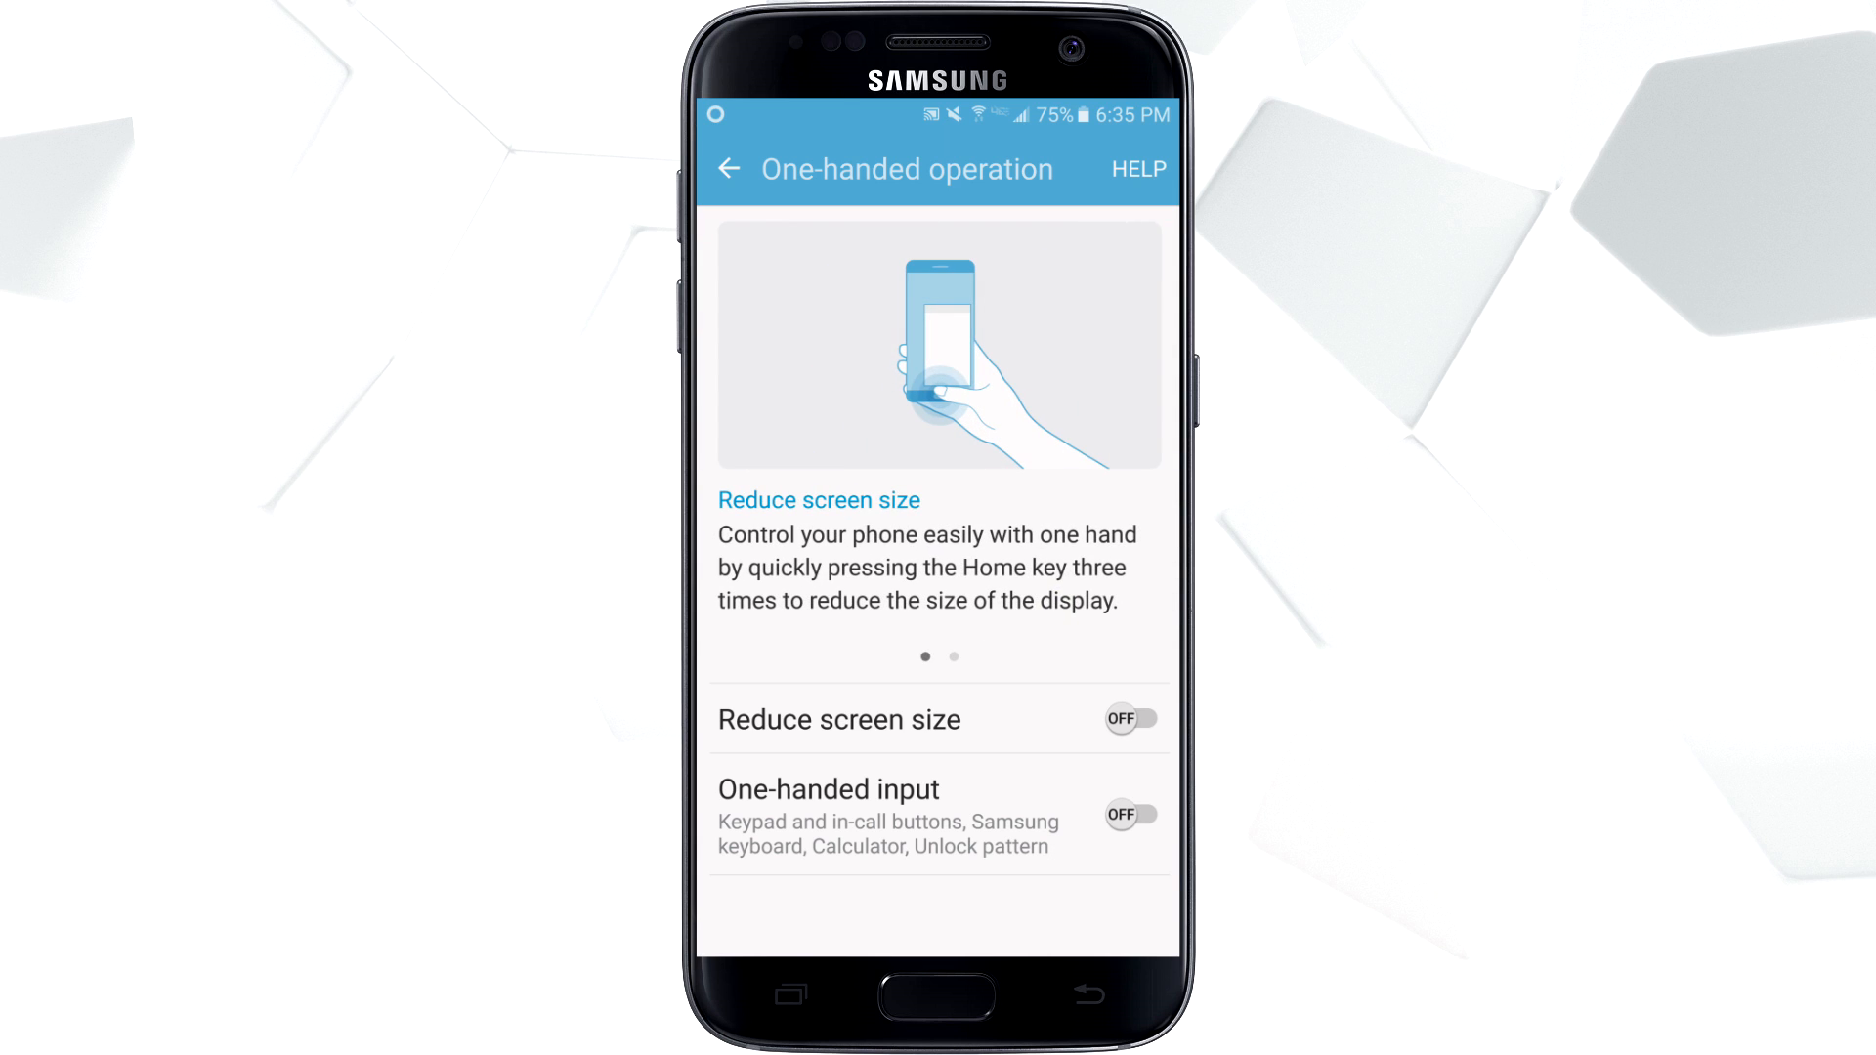
left_click(729, 167)
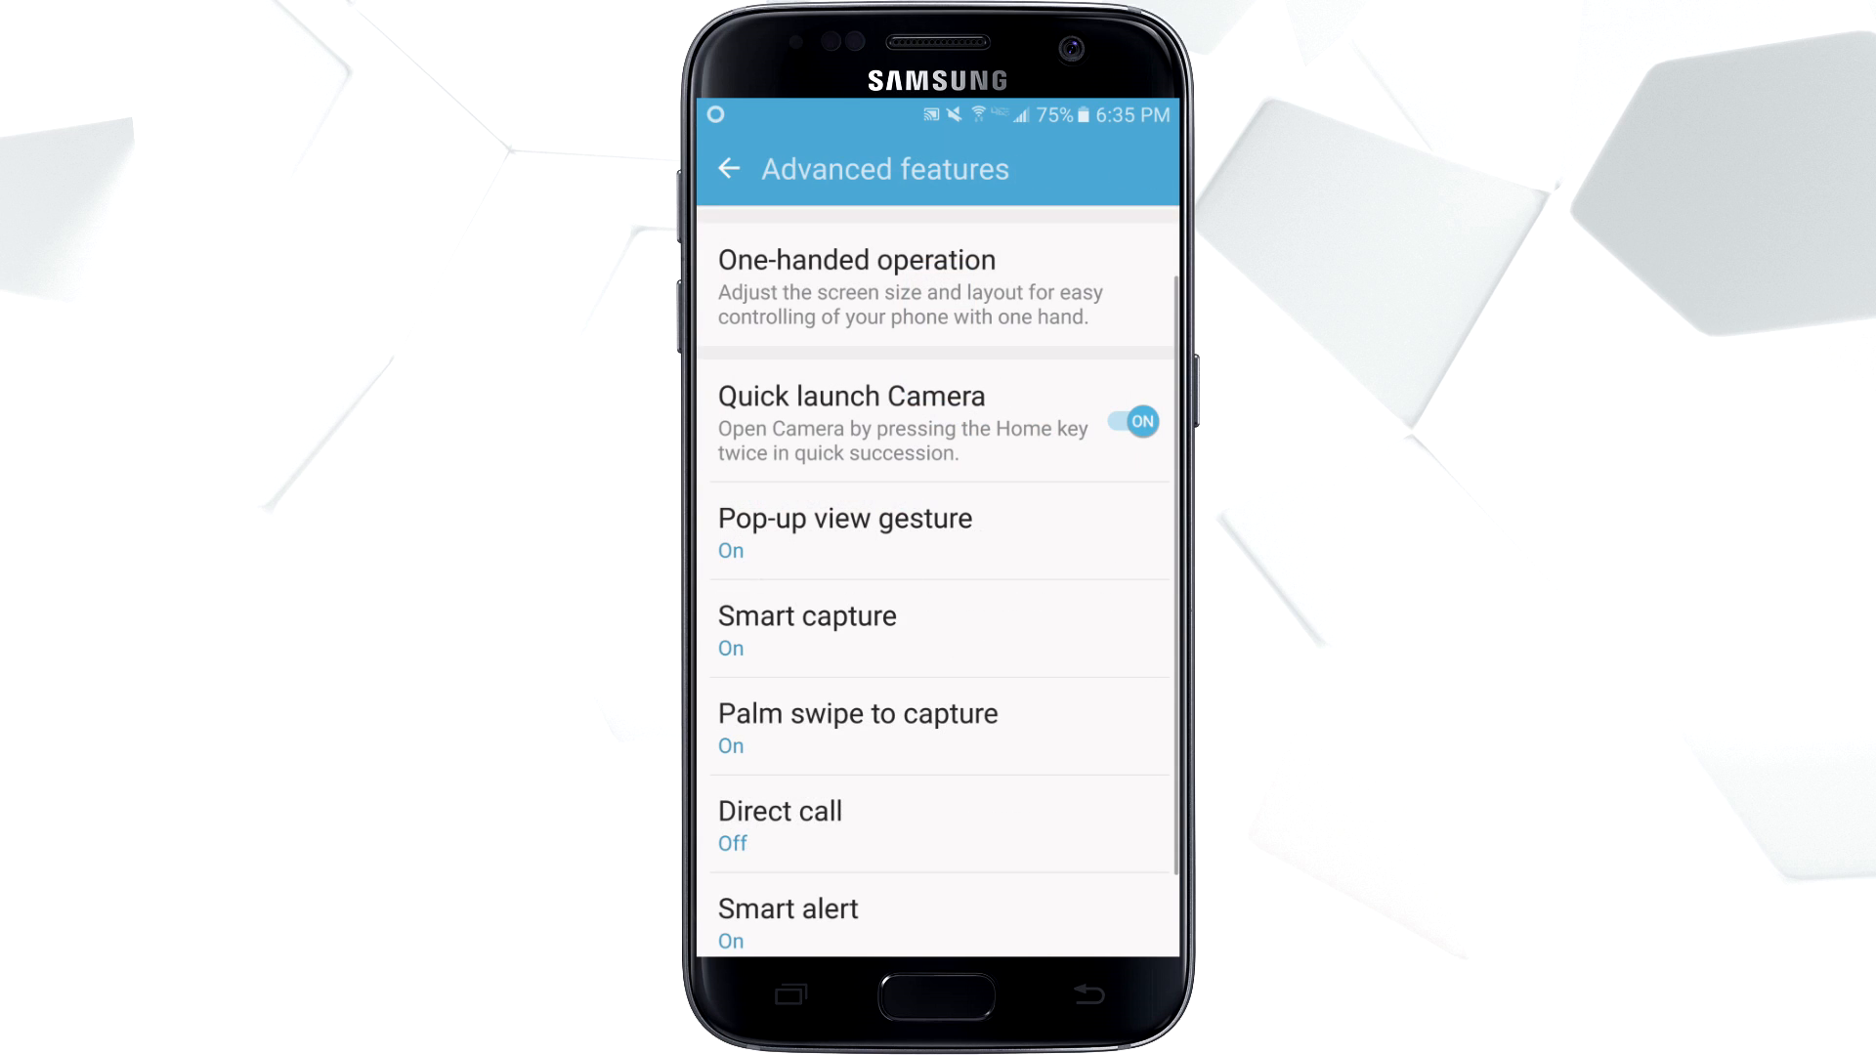
Return to main Settings, open Applications, and scroll down the app list to musical.ly
left_click(726, 167)
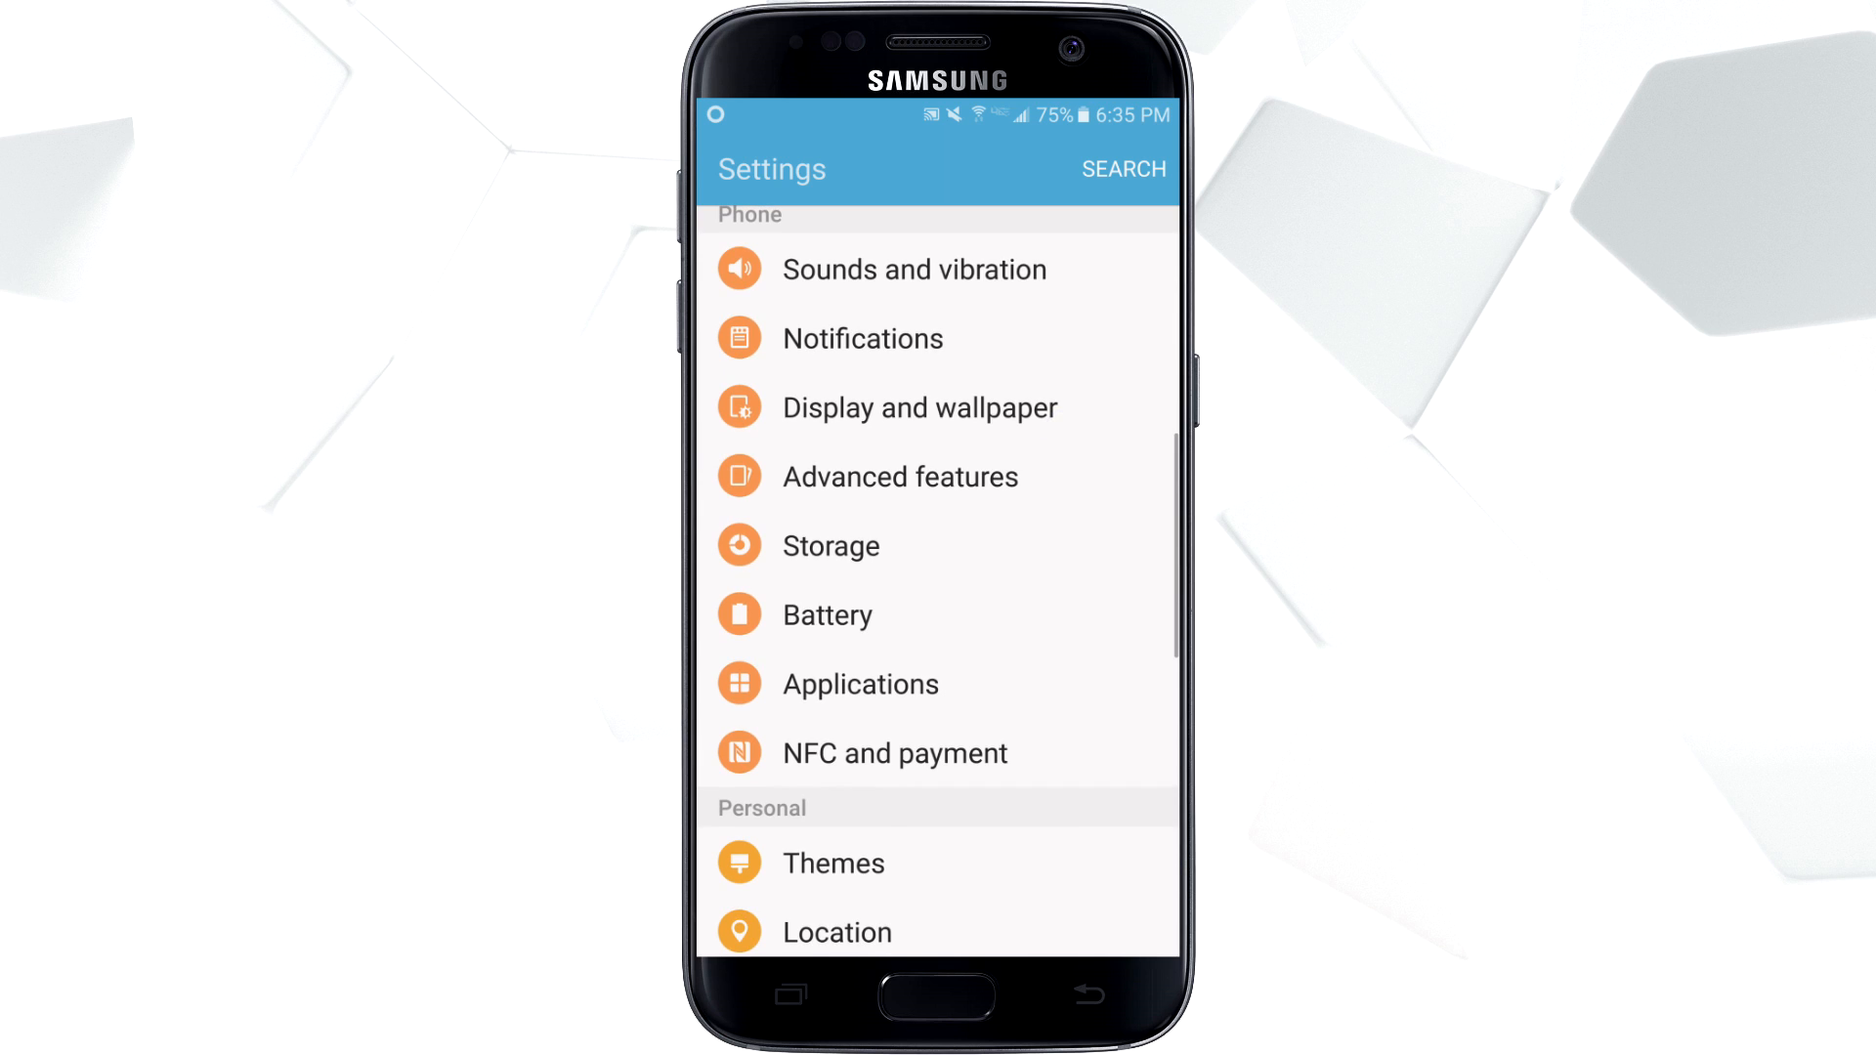
left_click(858, 683)
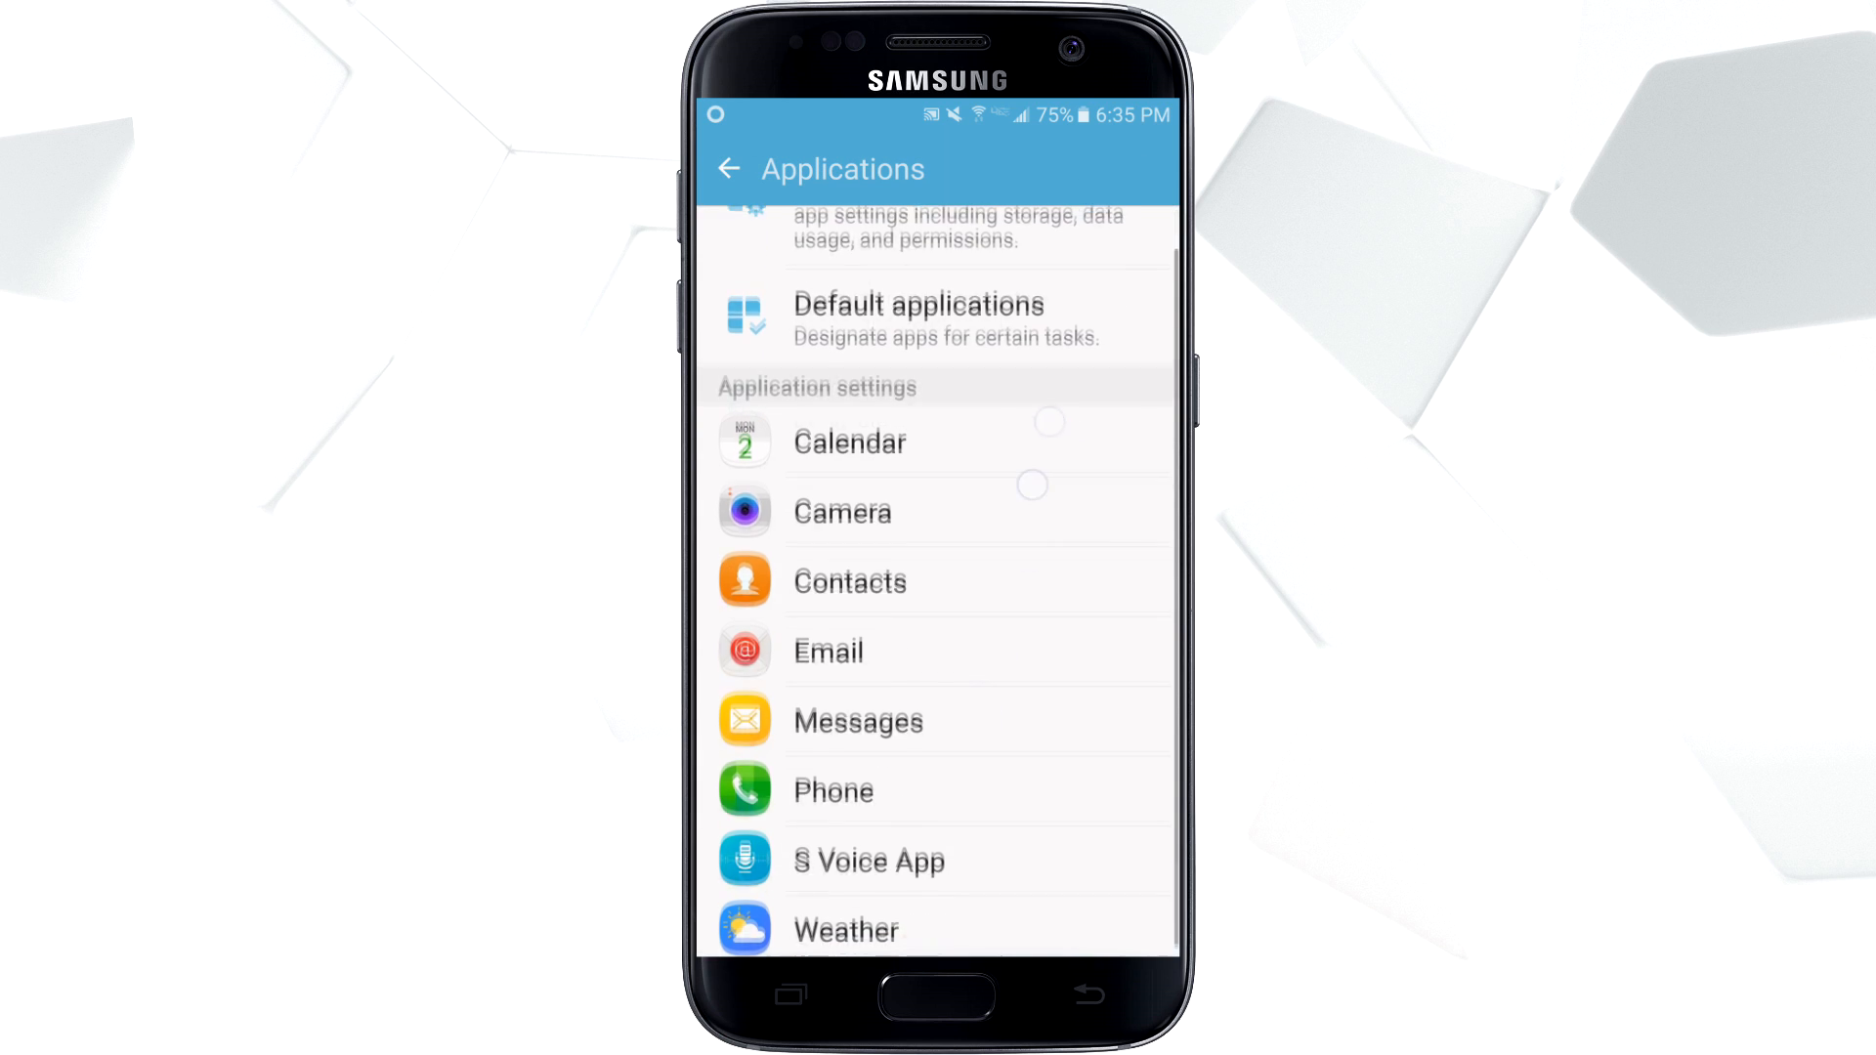
scroll("down", 3)
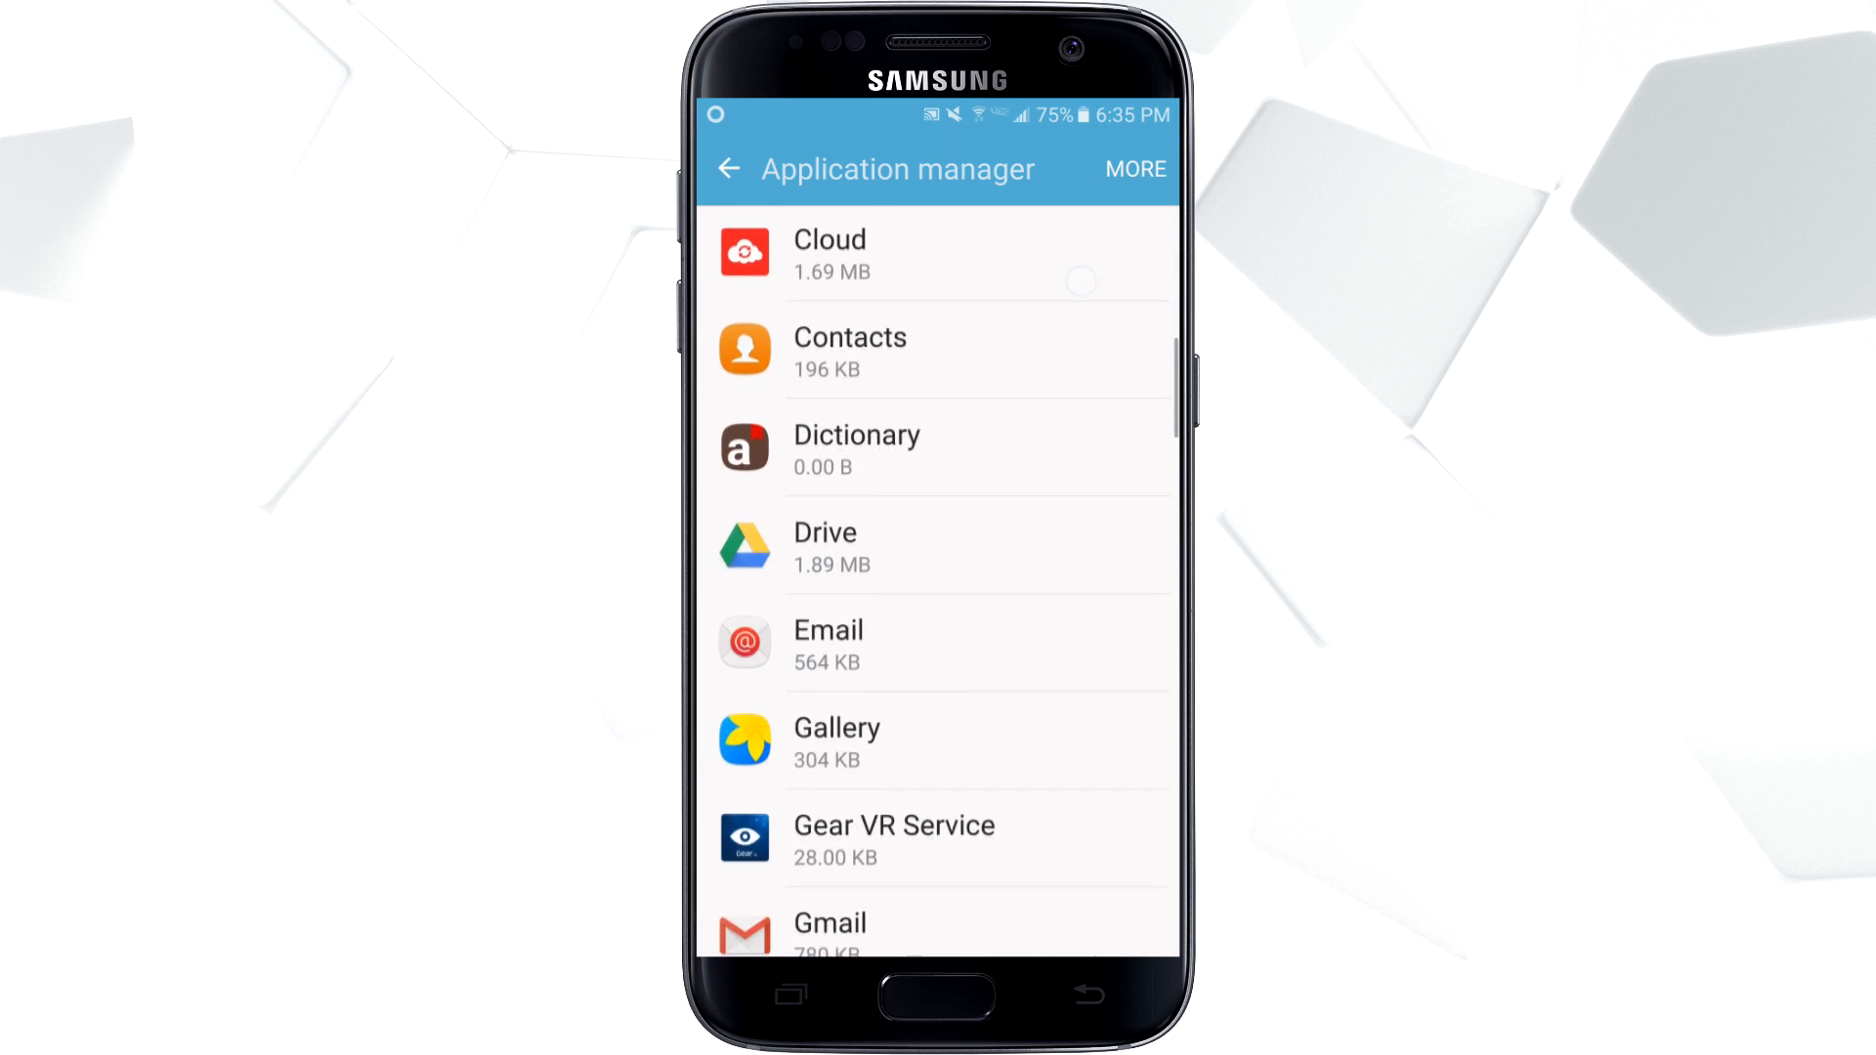
scroll("down", 3)
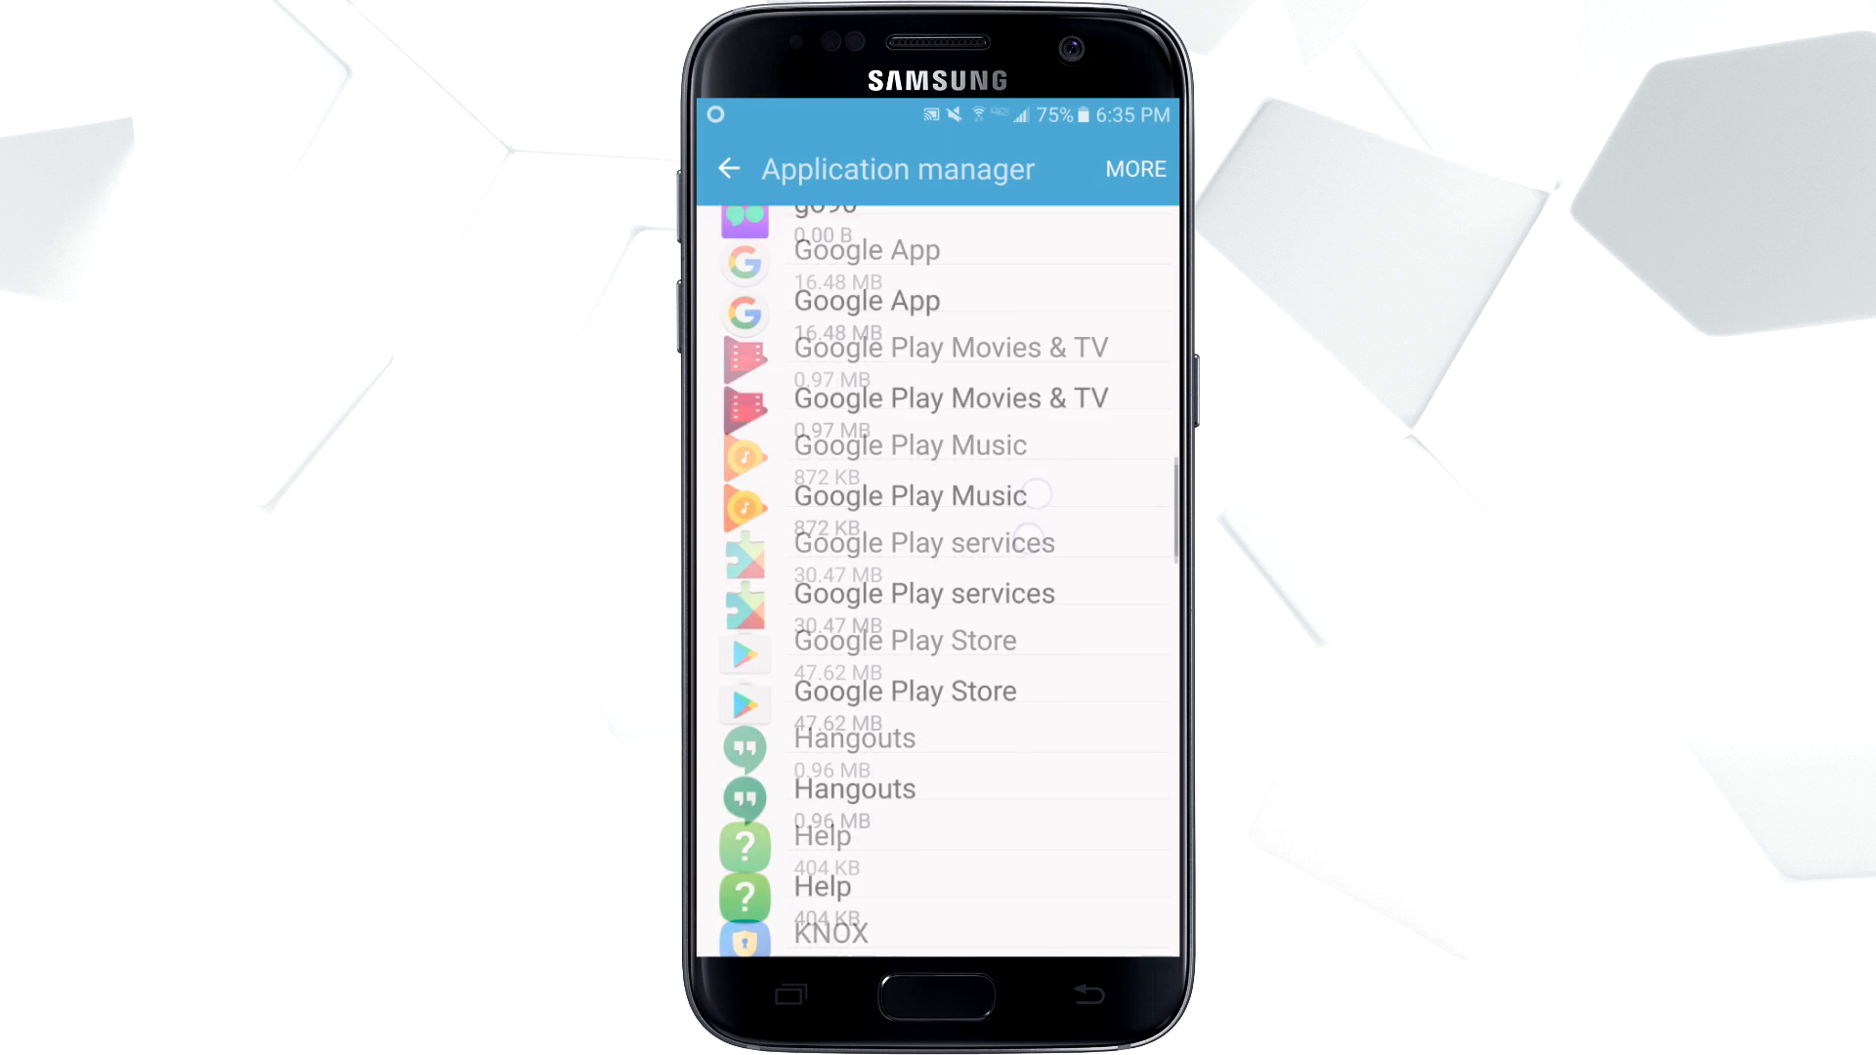
scroll("down", 3)
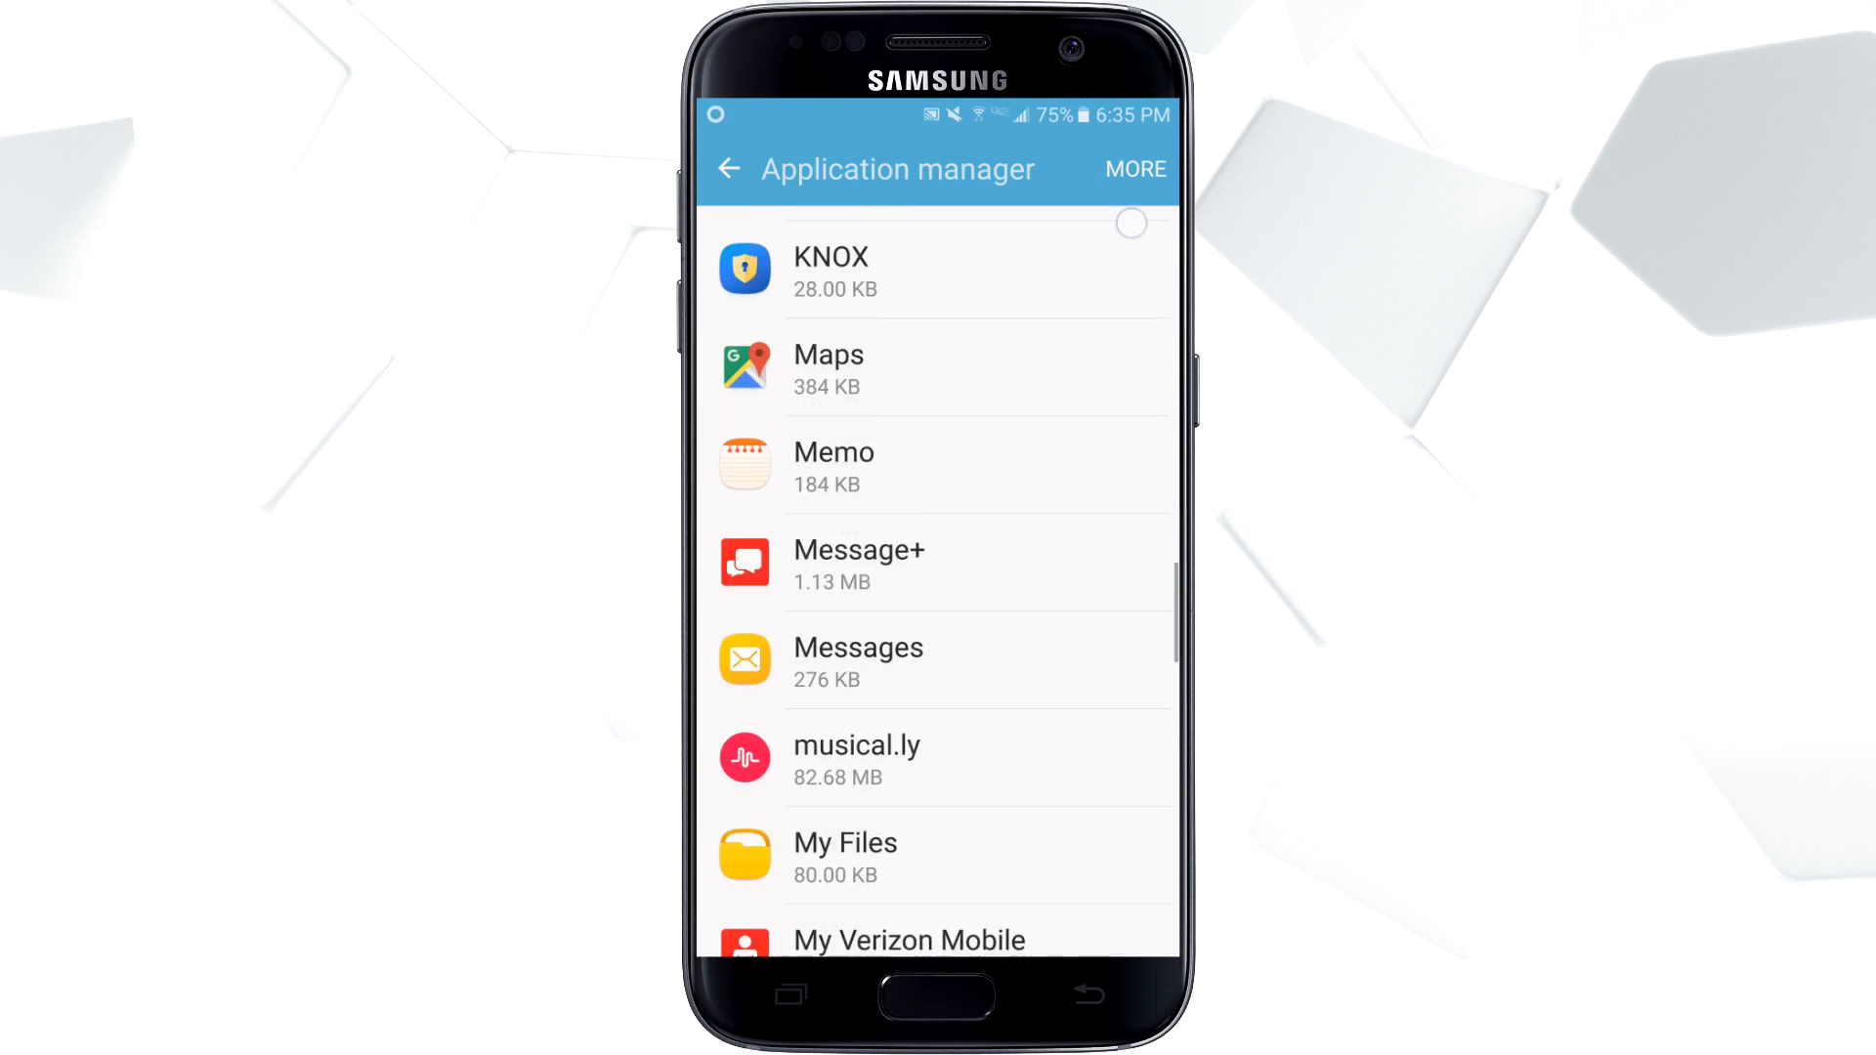
scroll("down", 3)
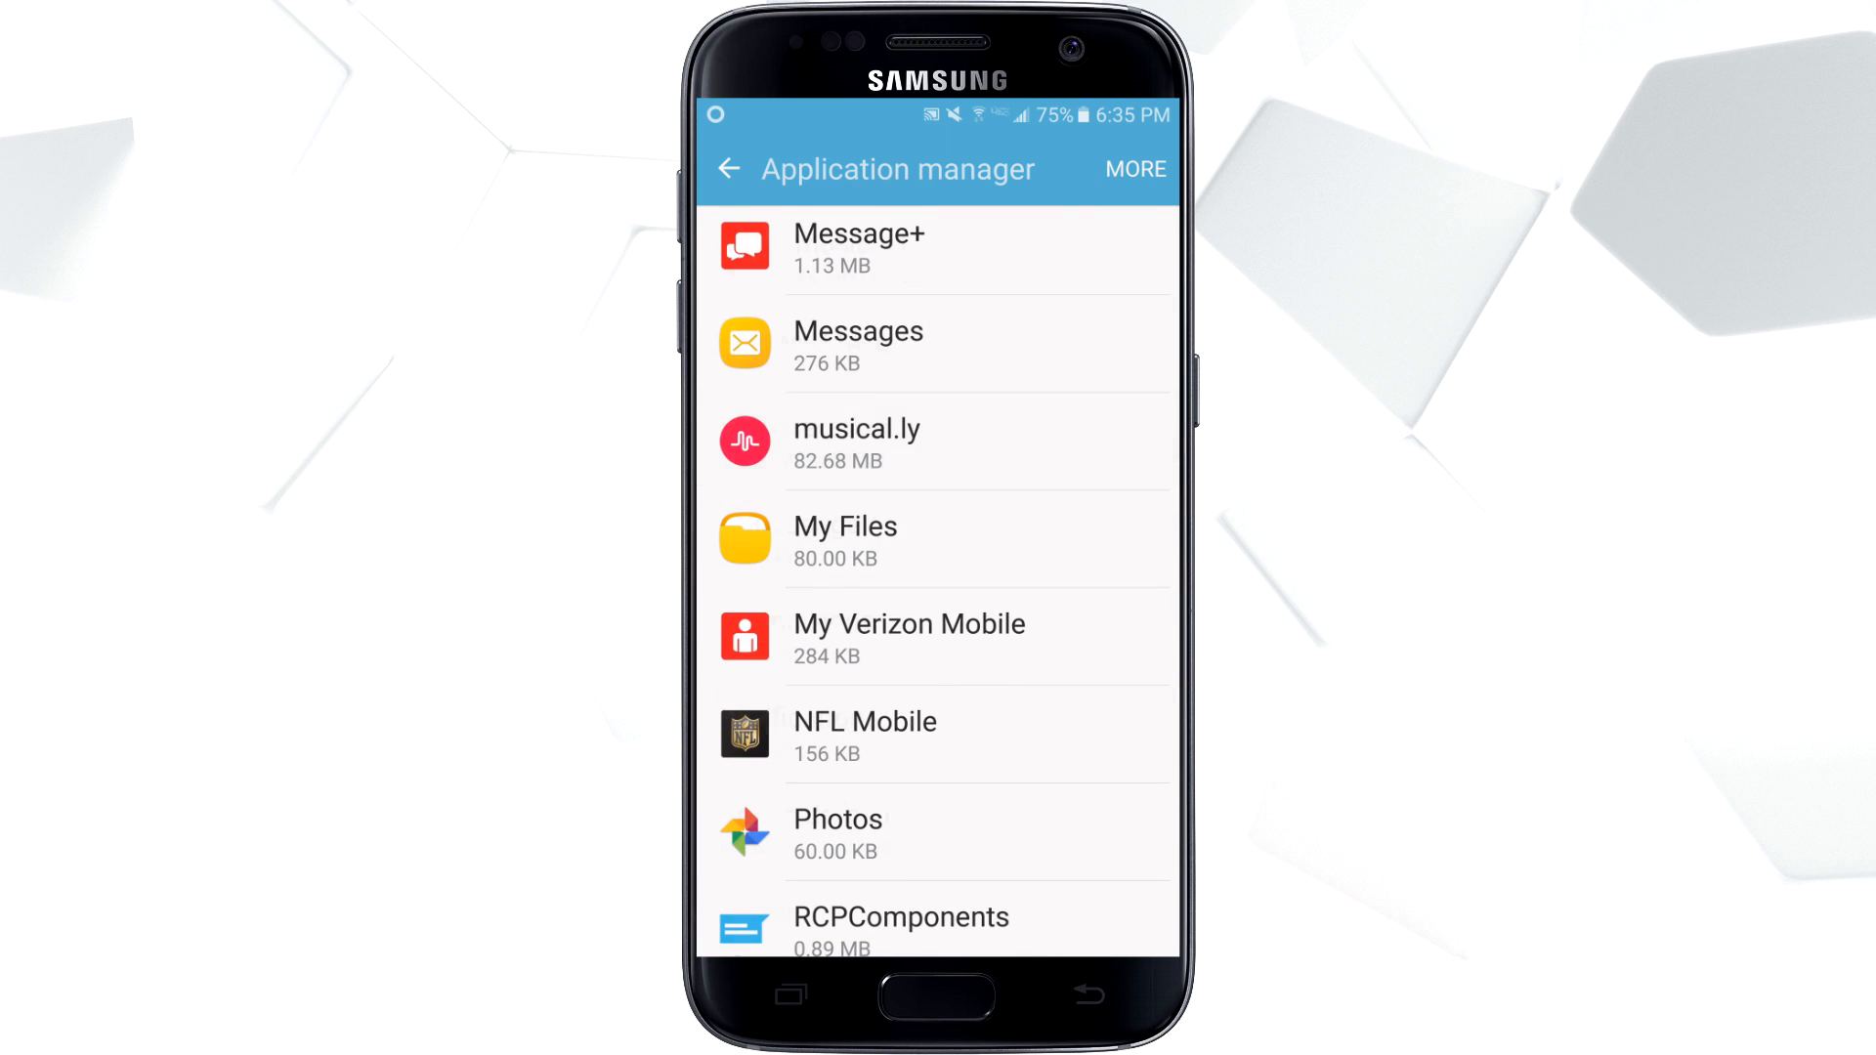
Open musical.ly's Permissions and try switching on the Storage toggle
left_click(857, 440)
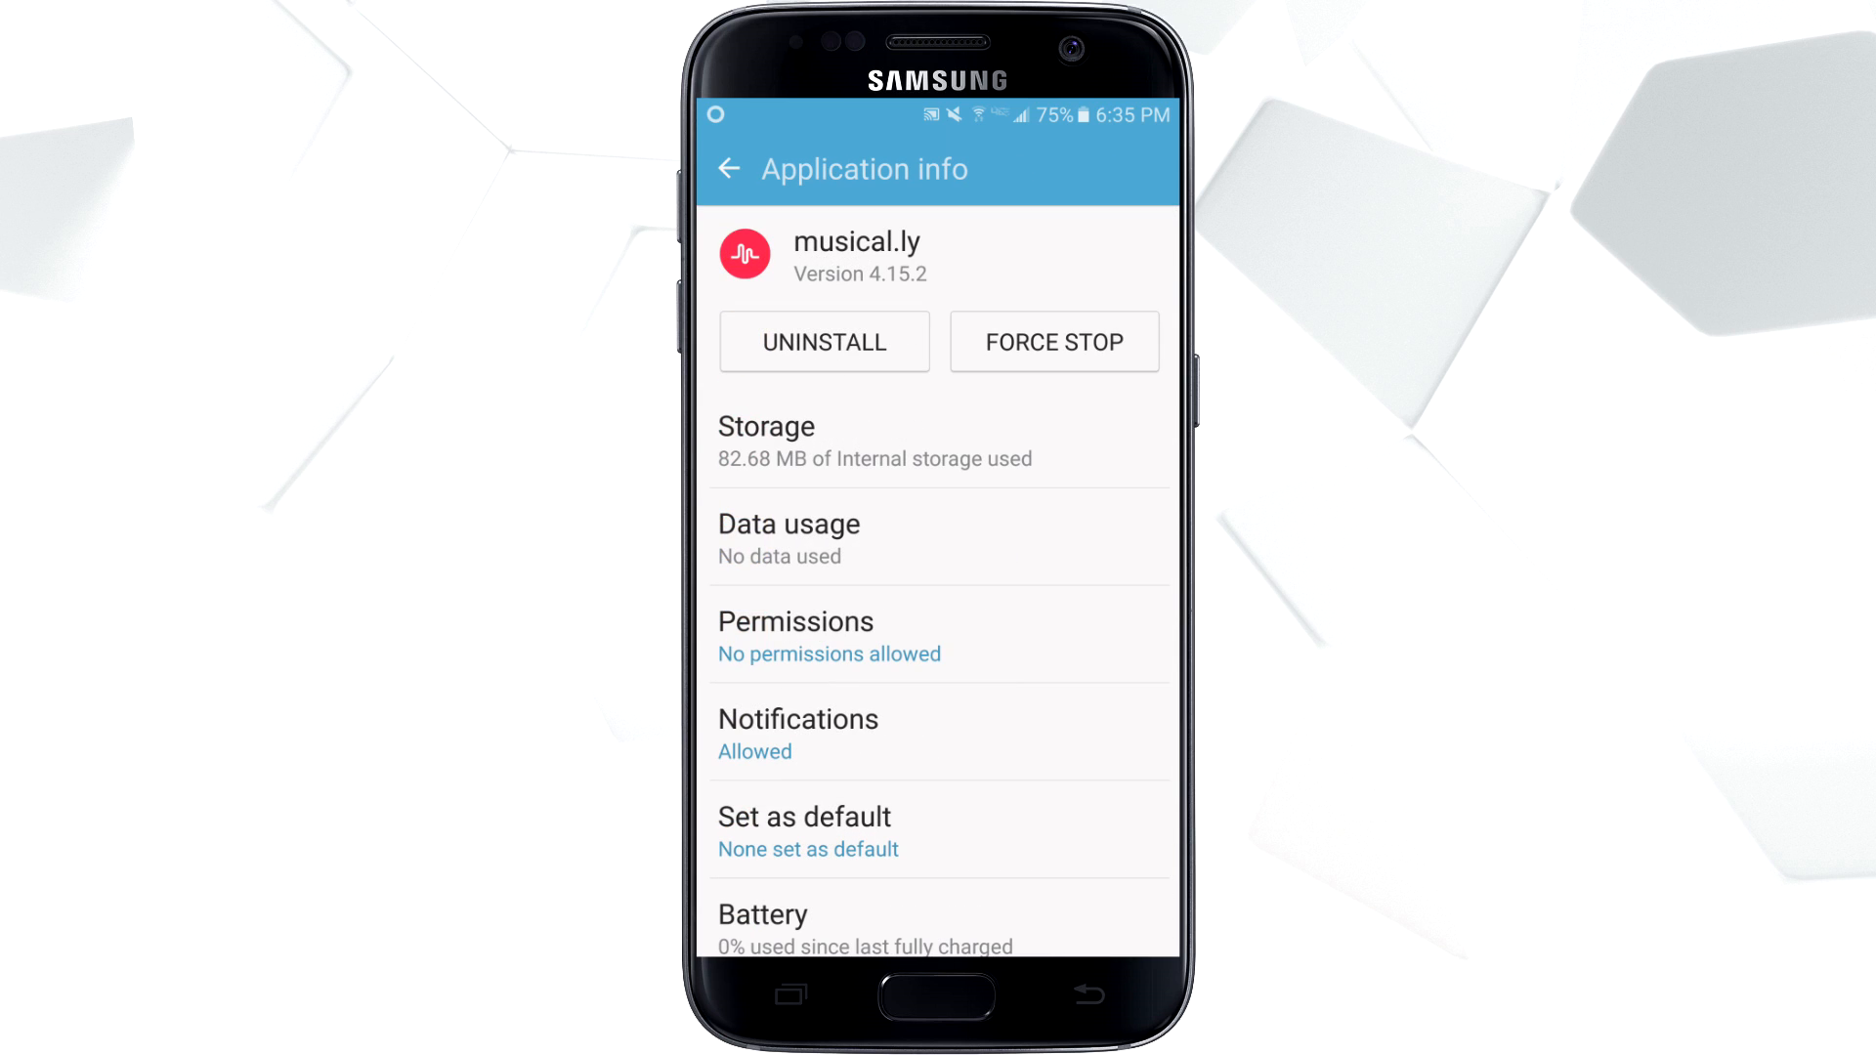
left_click(830, 635)
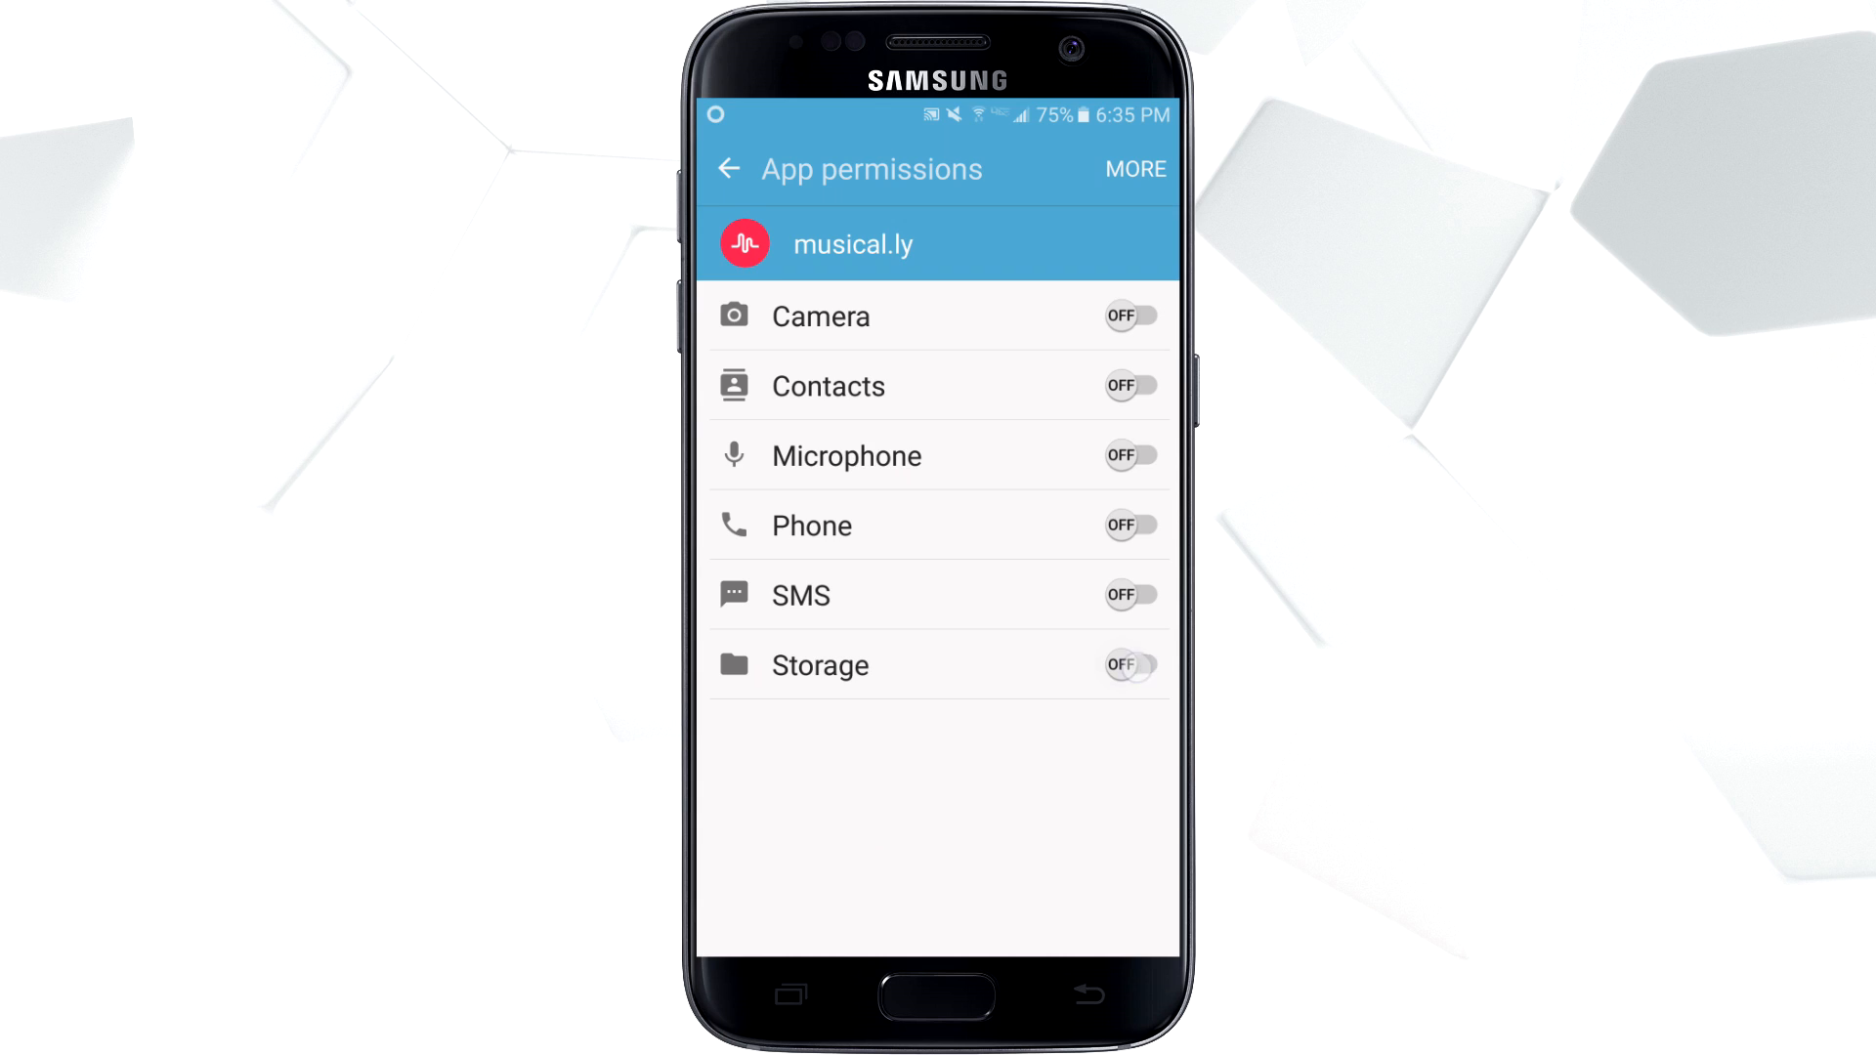
left_click(1129, 316)
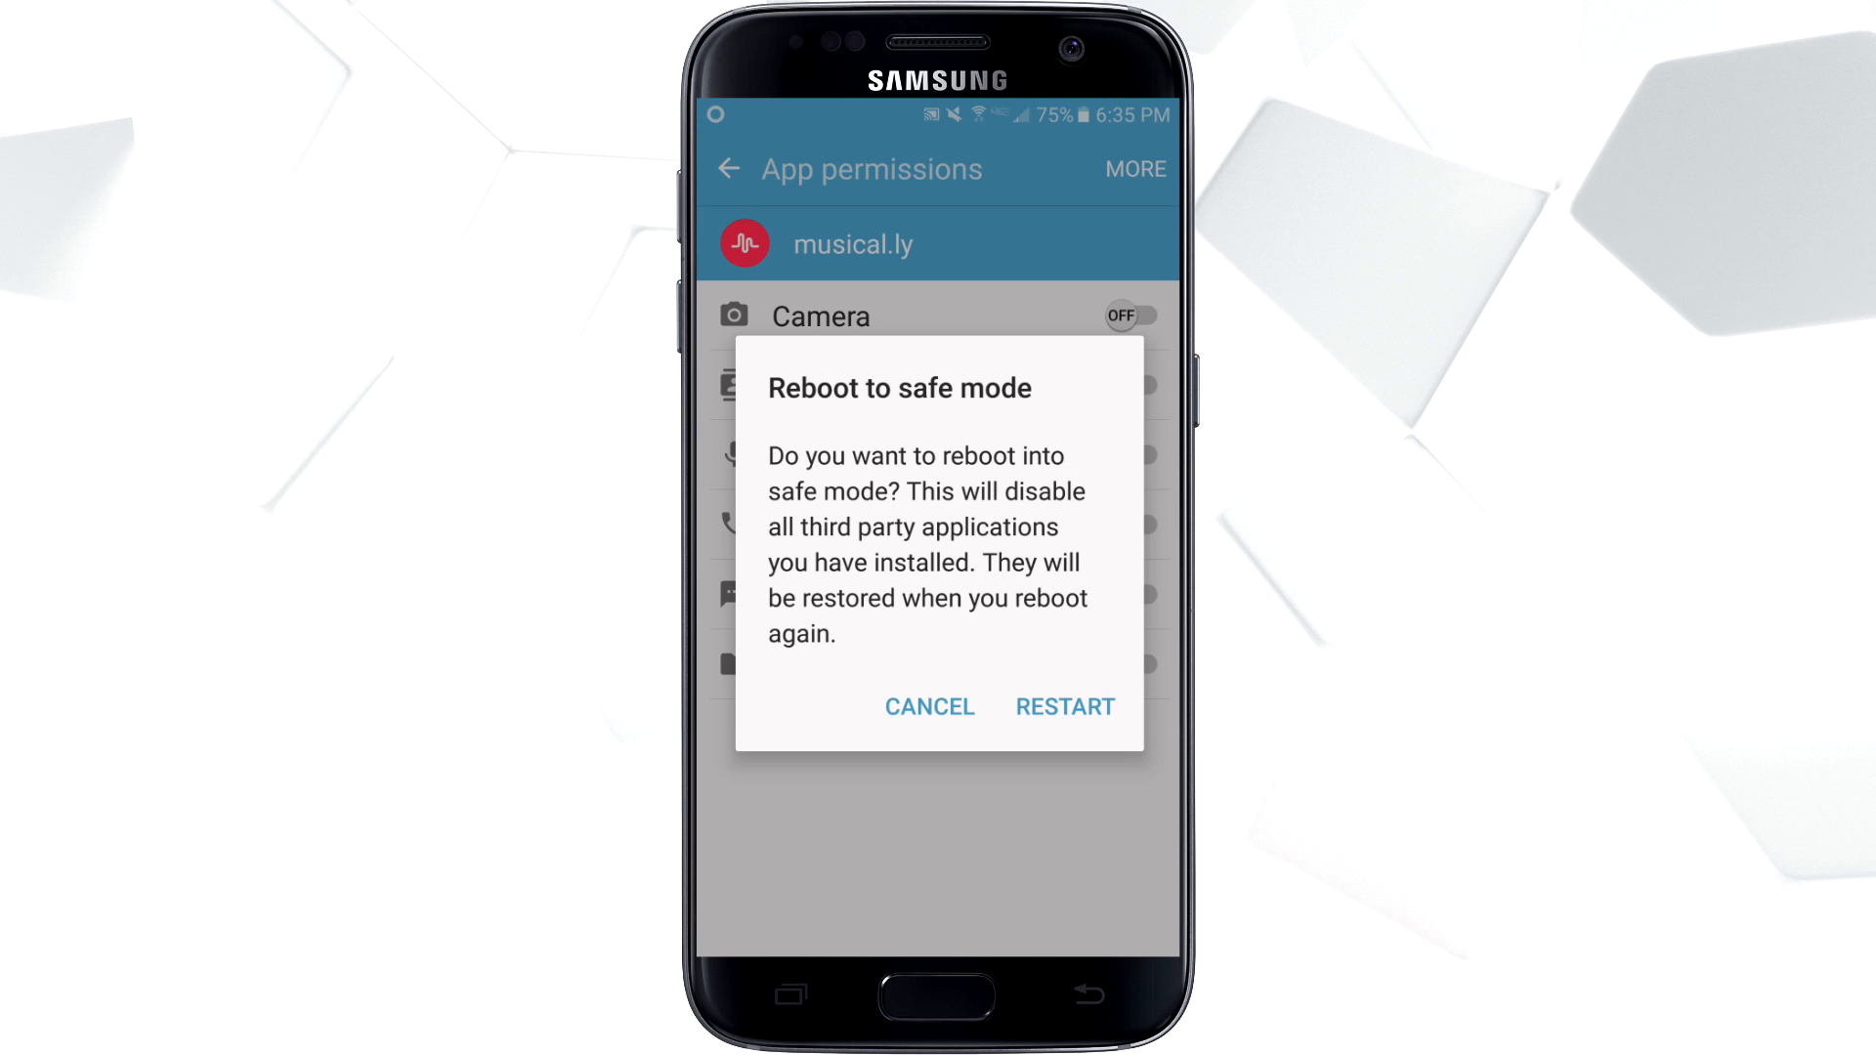
Cancel the Reboot to safe mode prompt
left_click(928, 706)
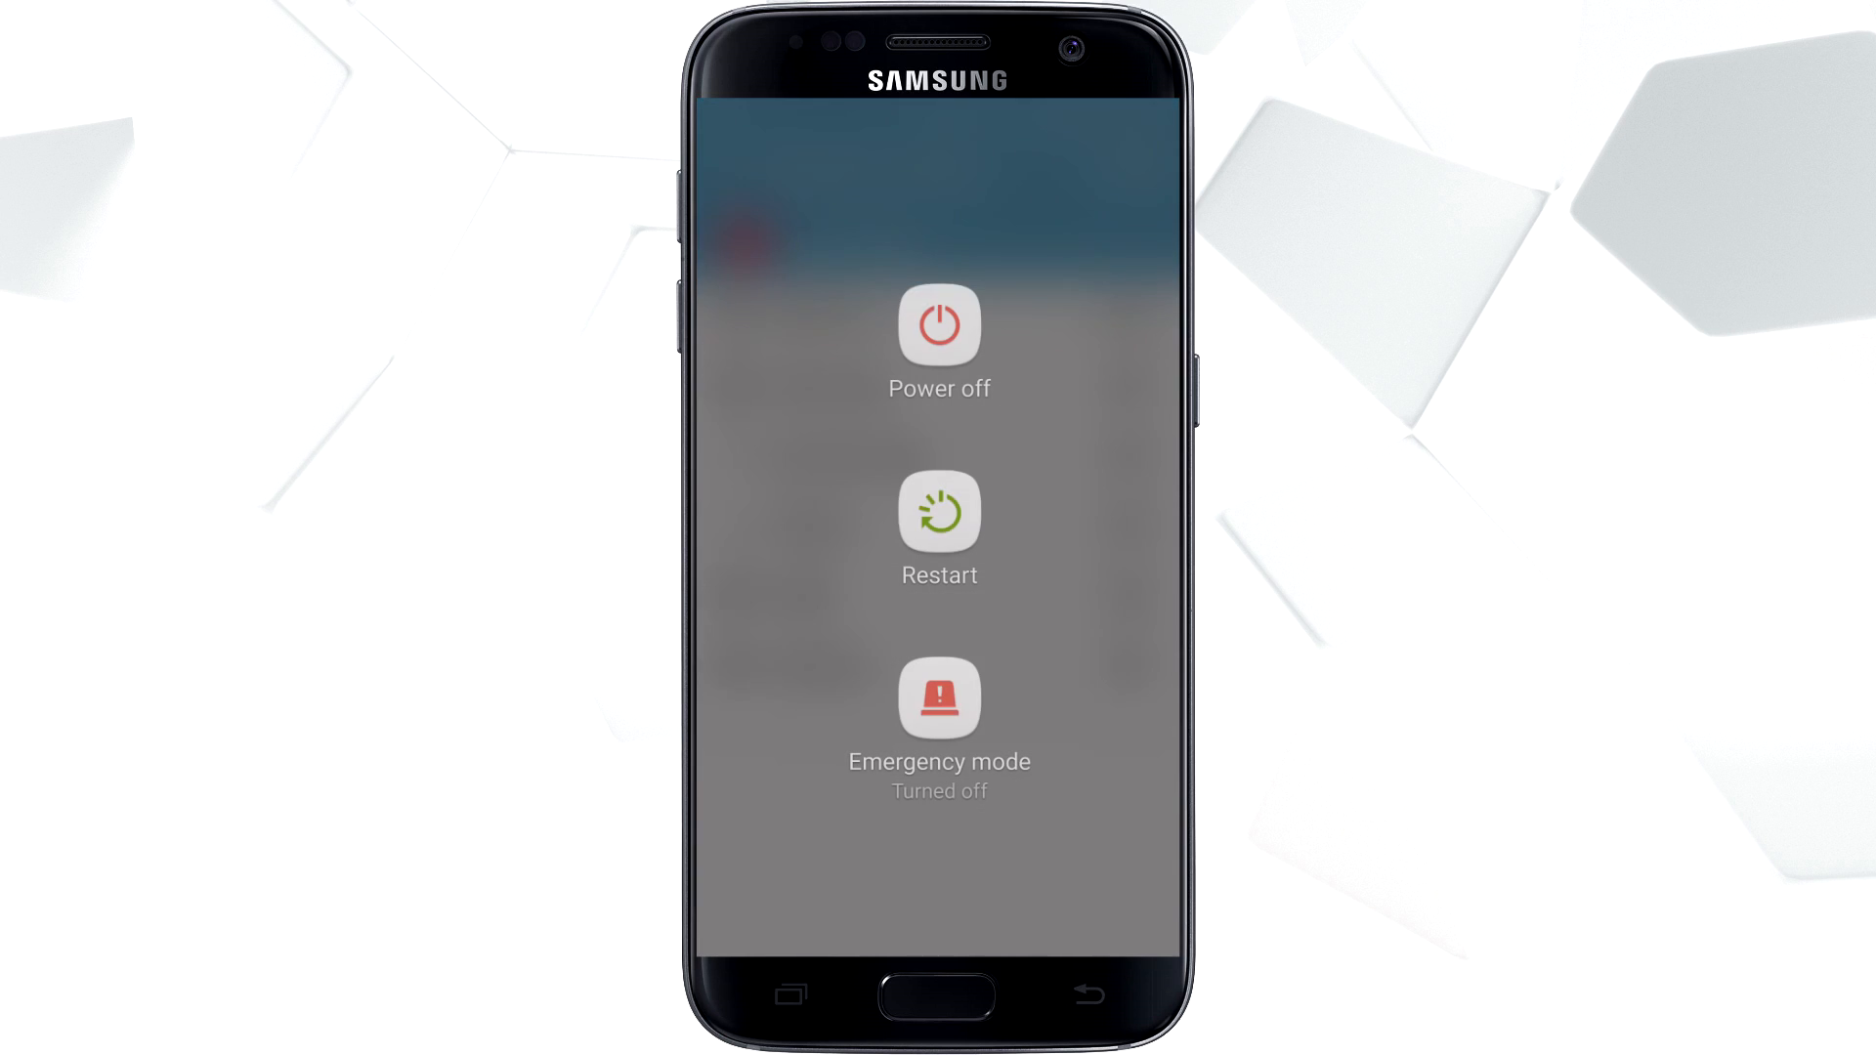
Choose Power off and confirm it to switch the phone off
left_click(938, 327)
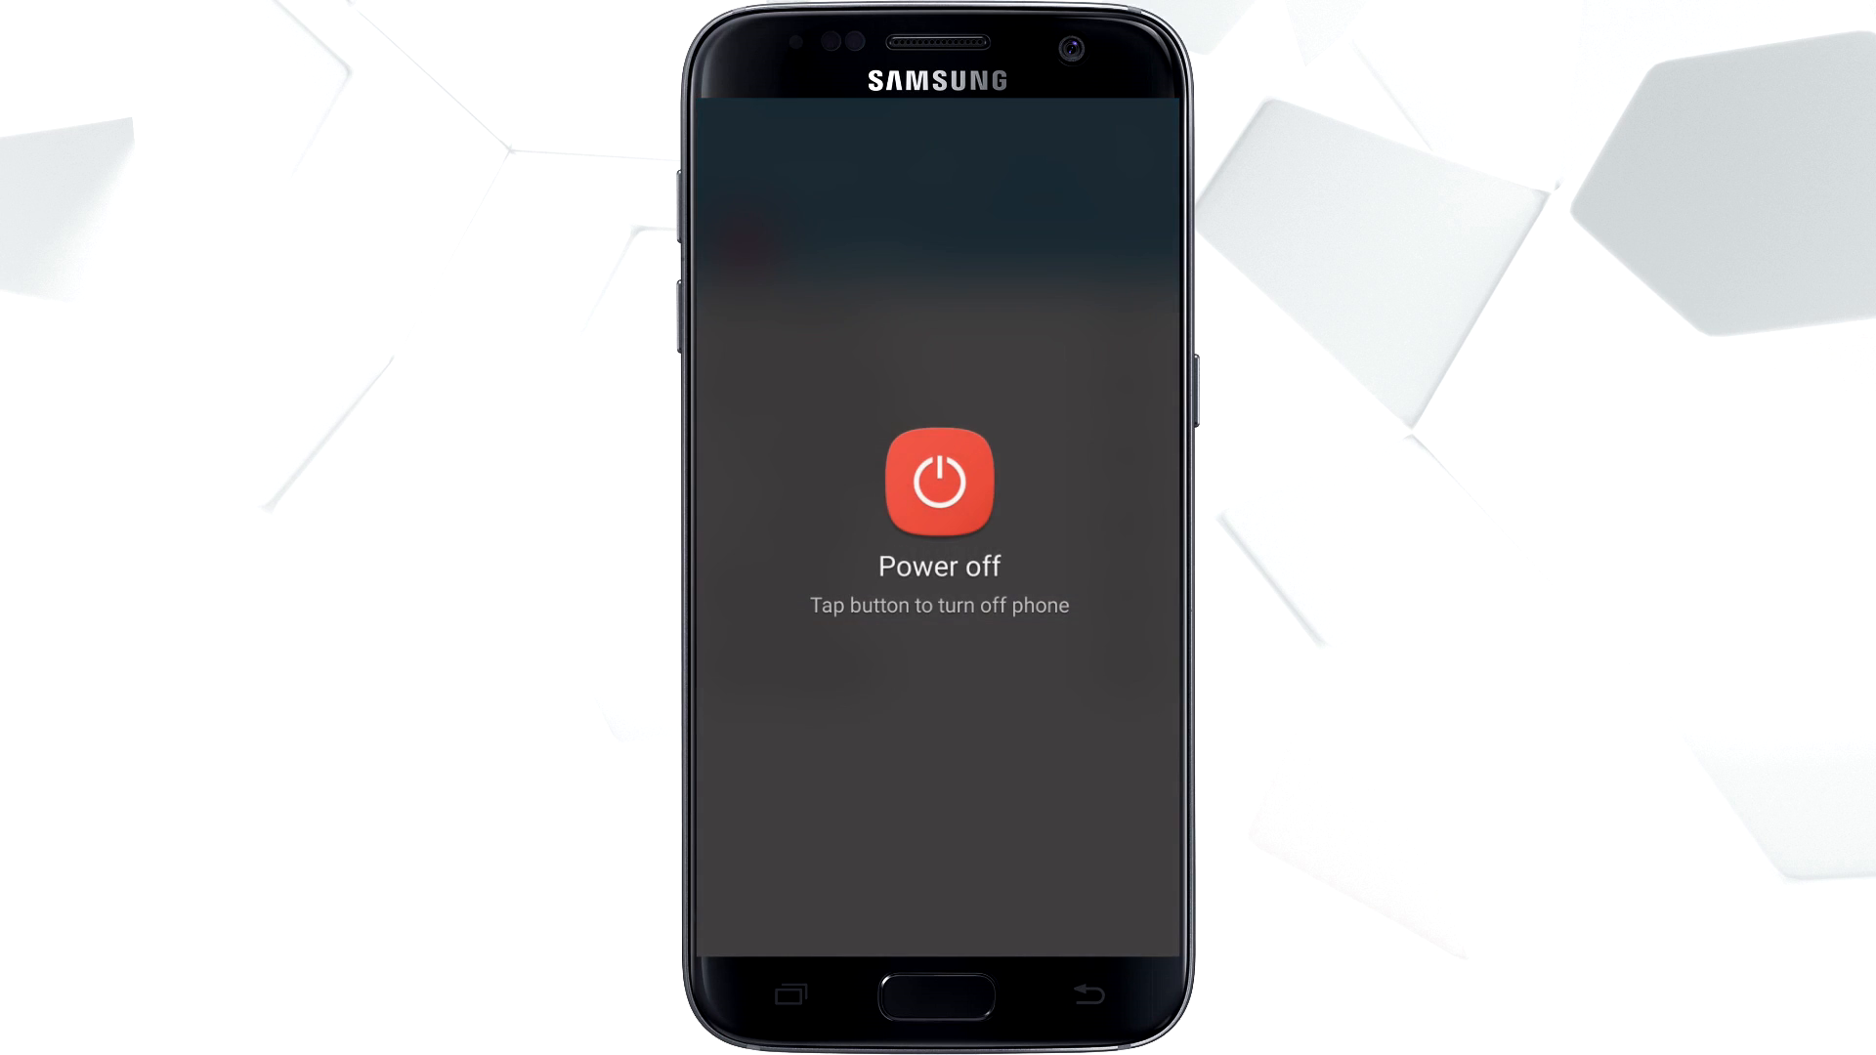
left_click(938, 485)
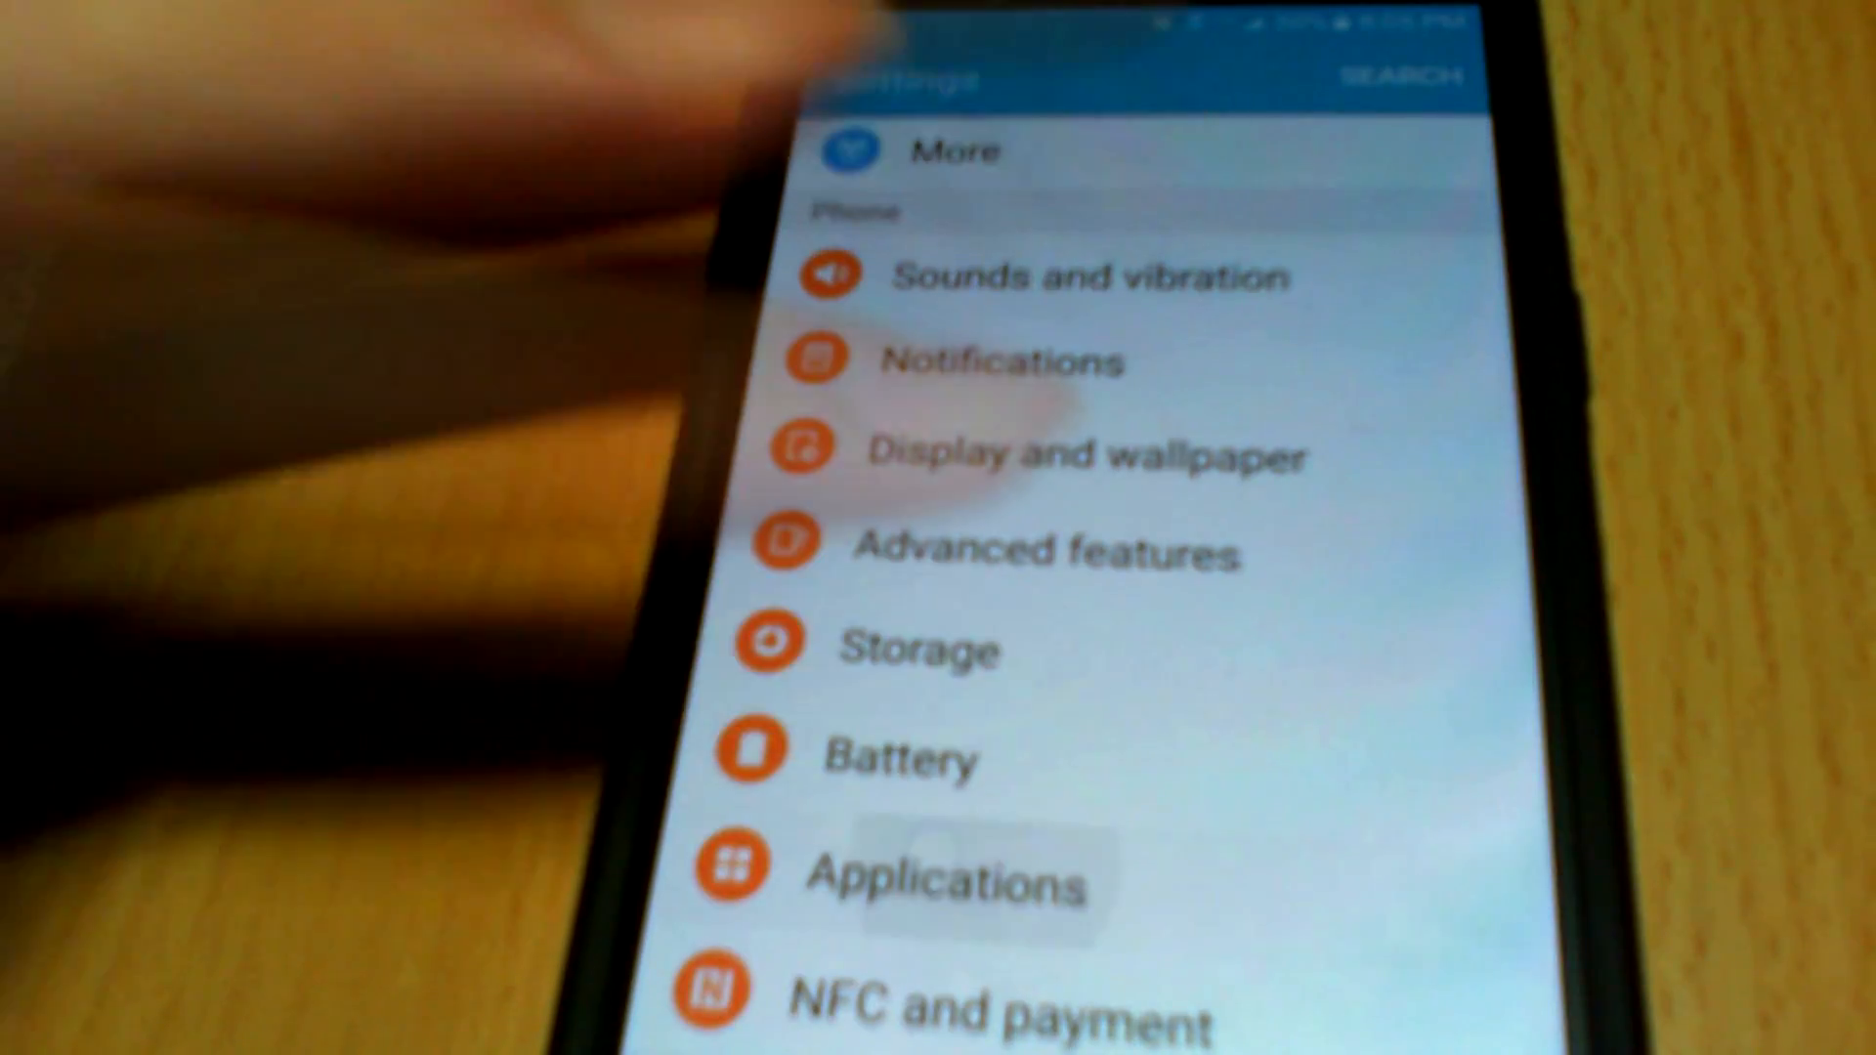
In safe mode, go through Applications to musical.ly's permissions and turn Storage on
left_click(950, 886)
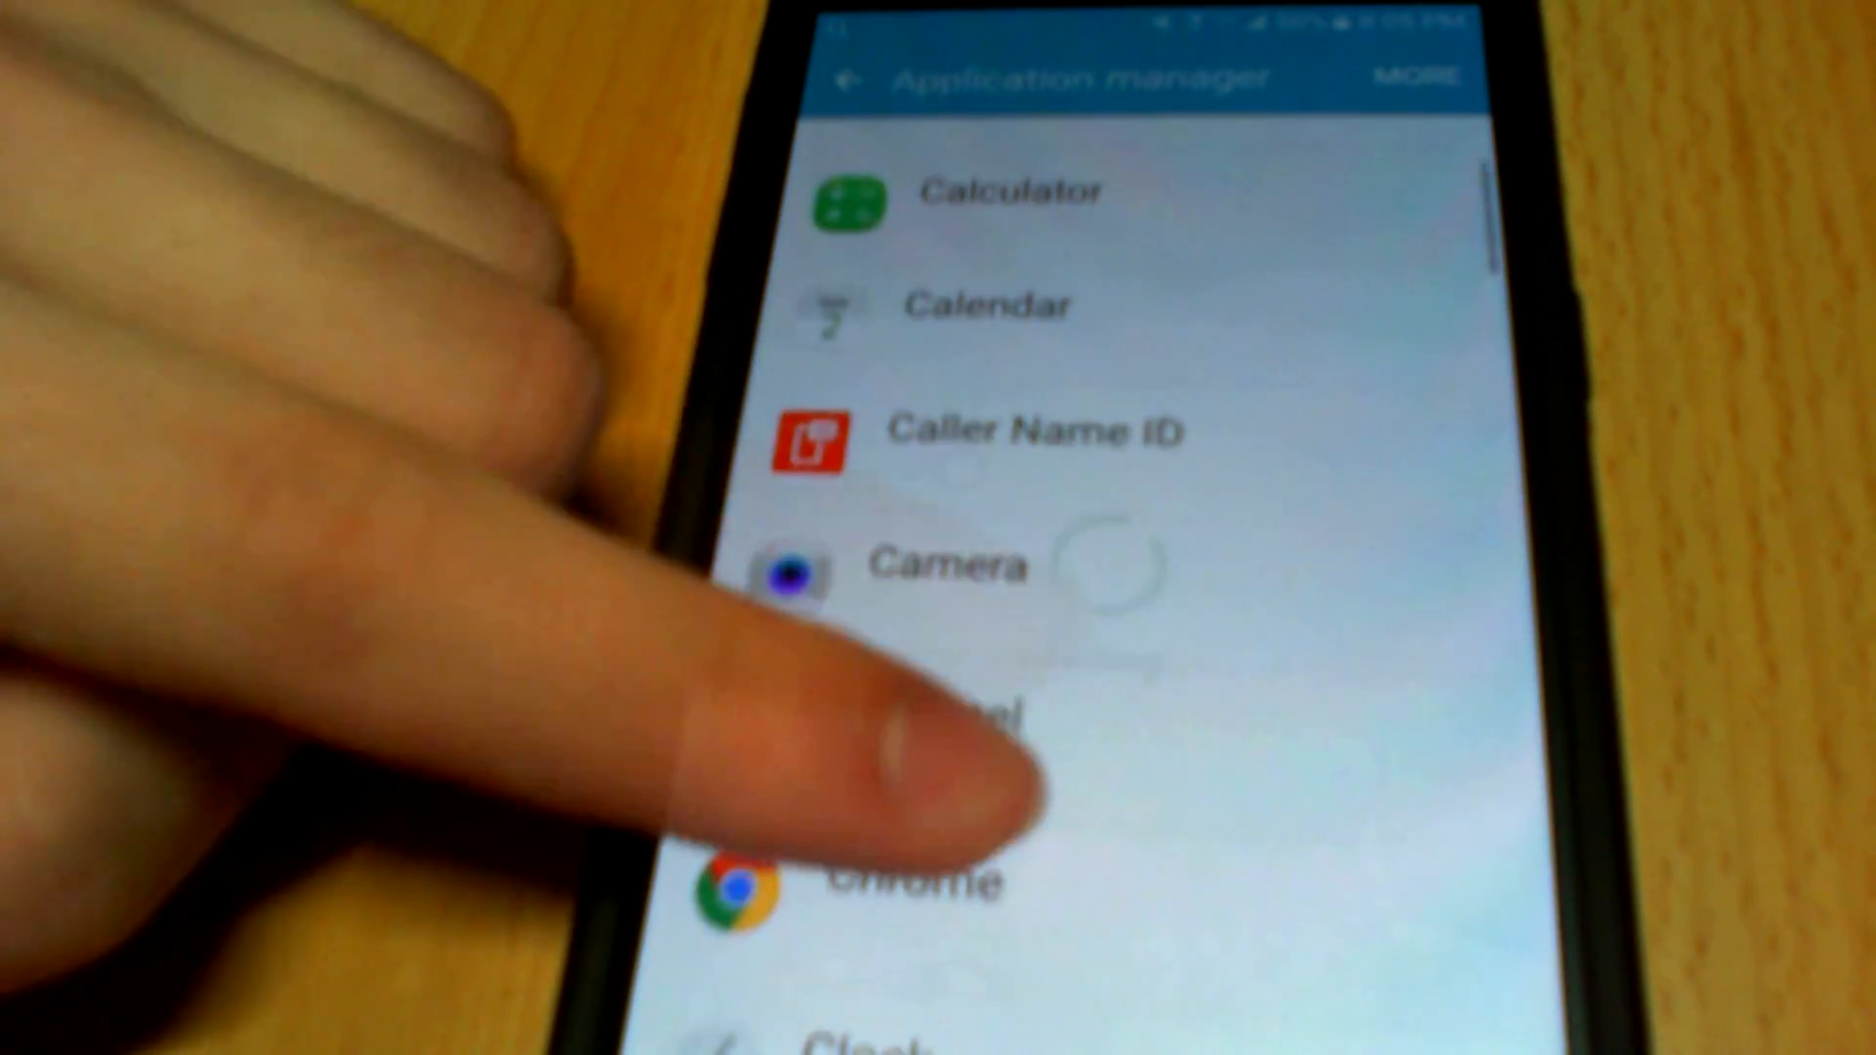
scroll("down", 3)
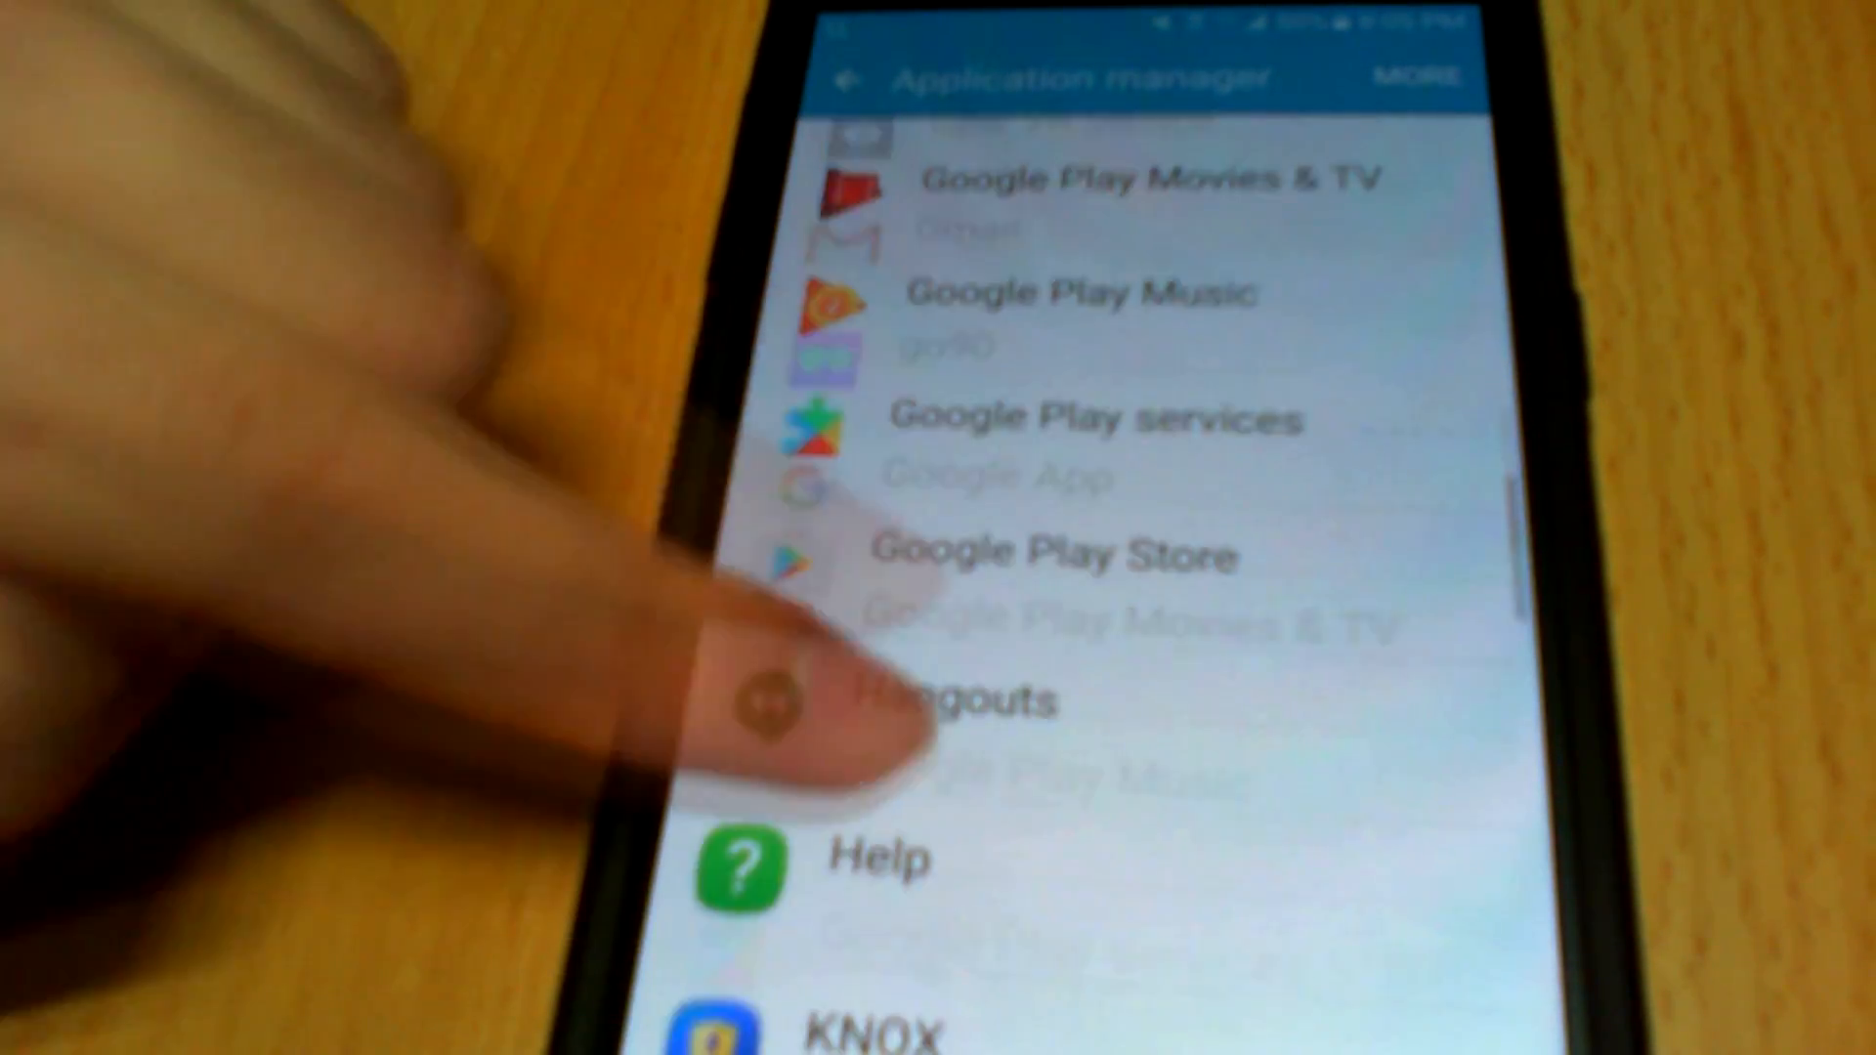
scroll("down", 3)
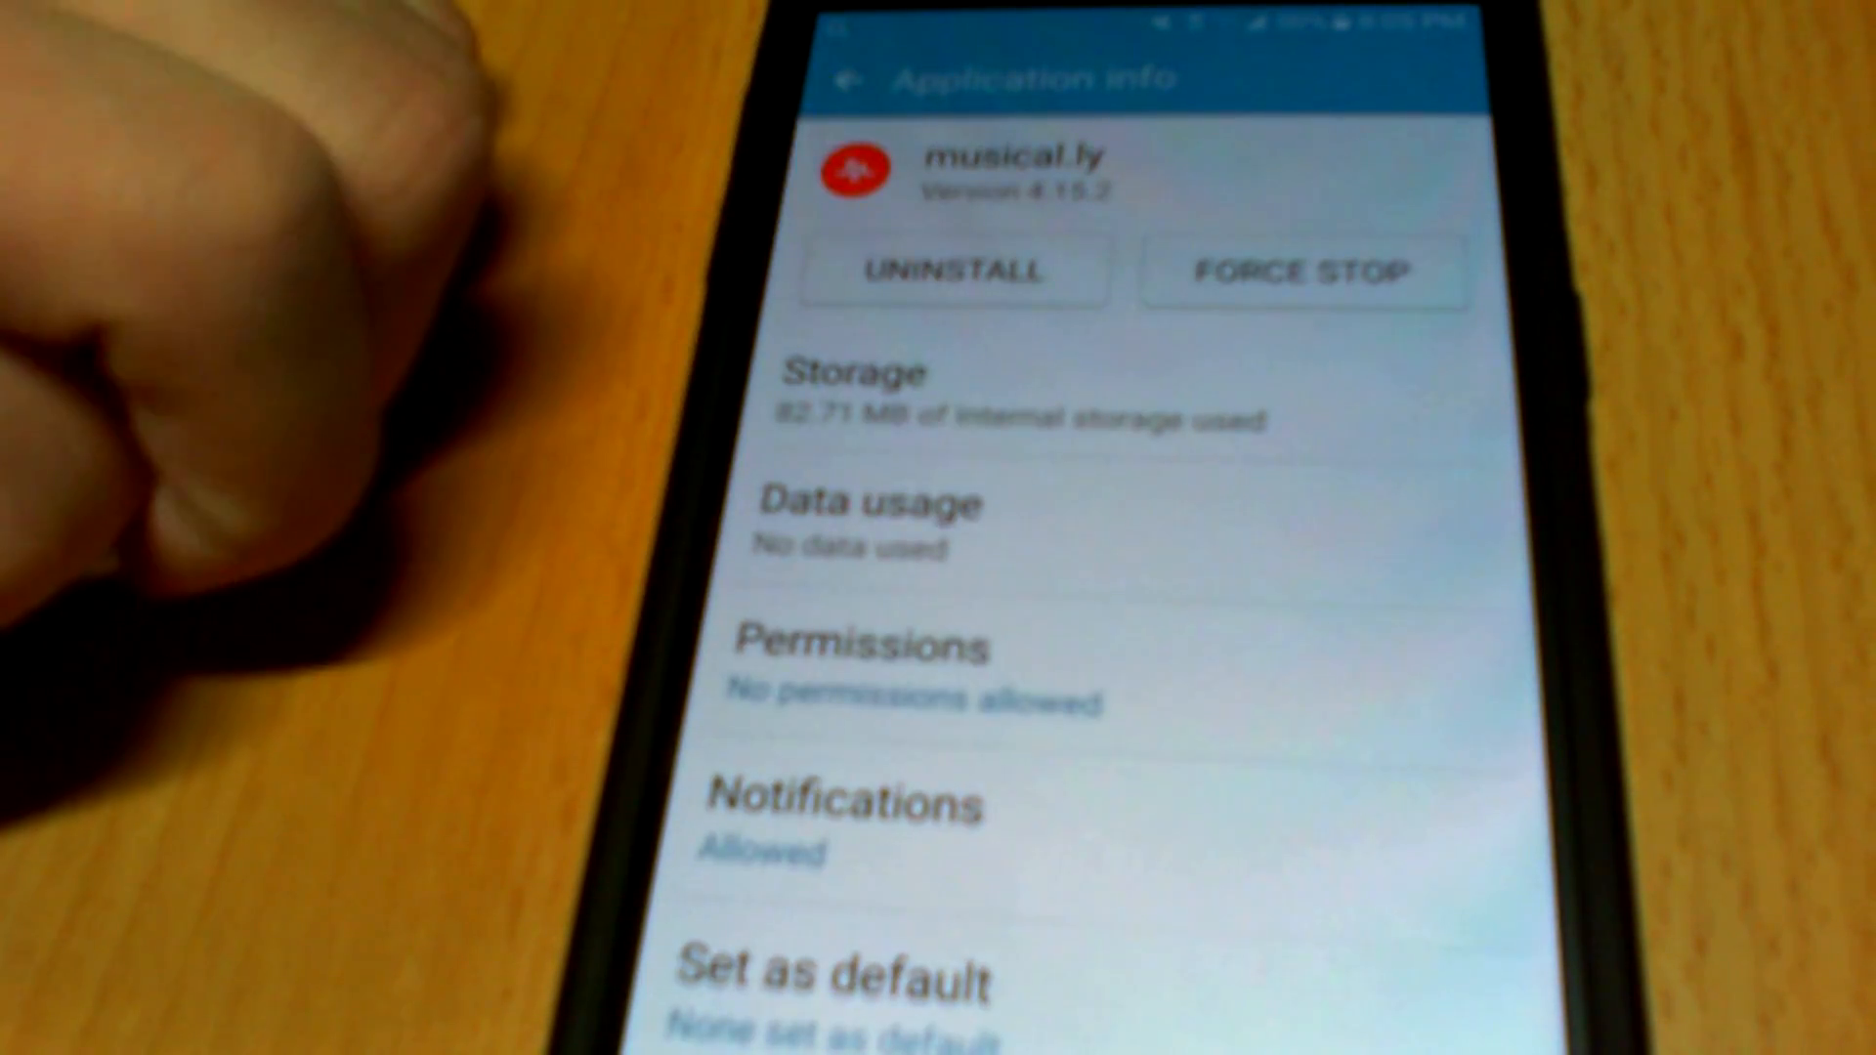
left_click(860, 649)
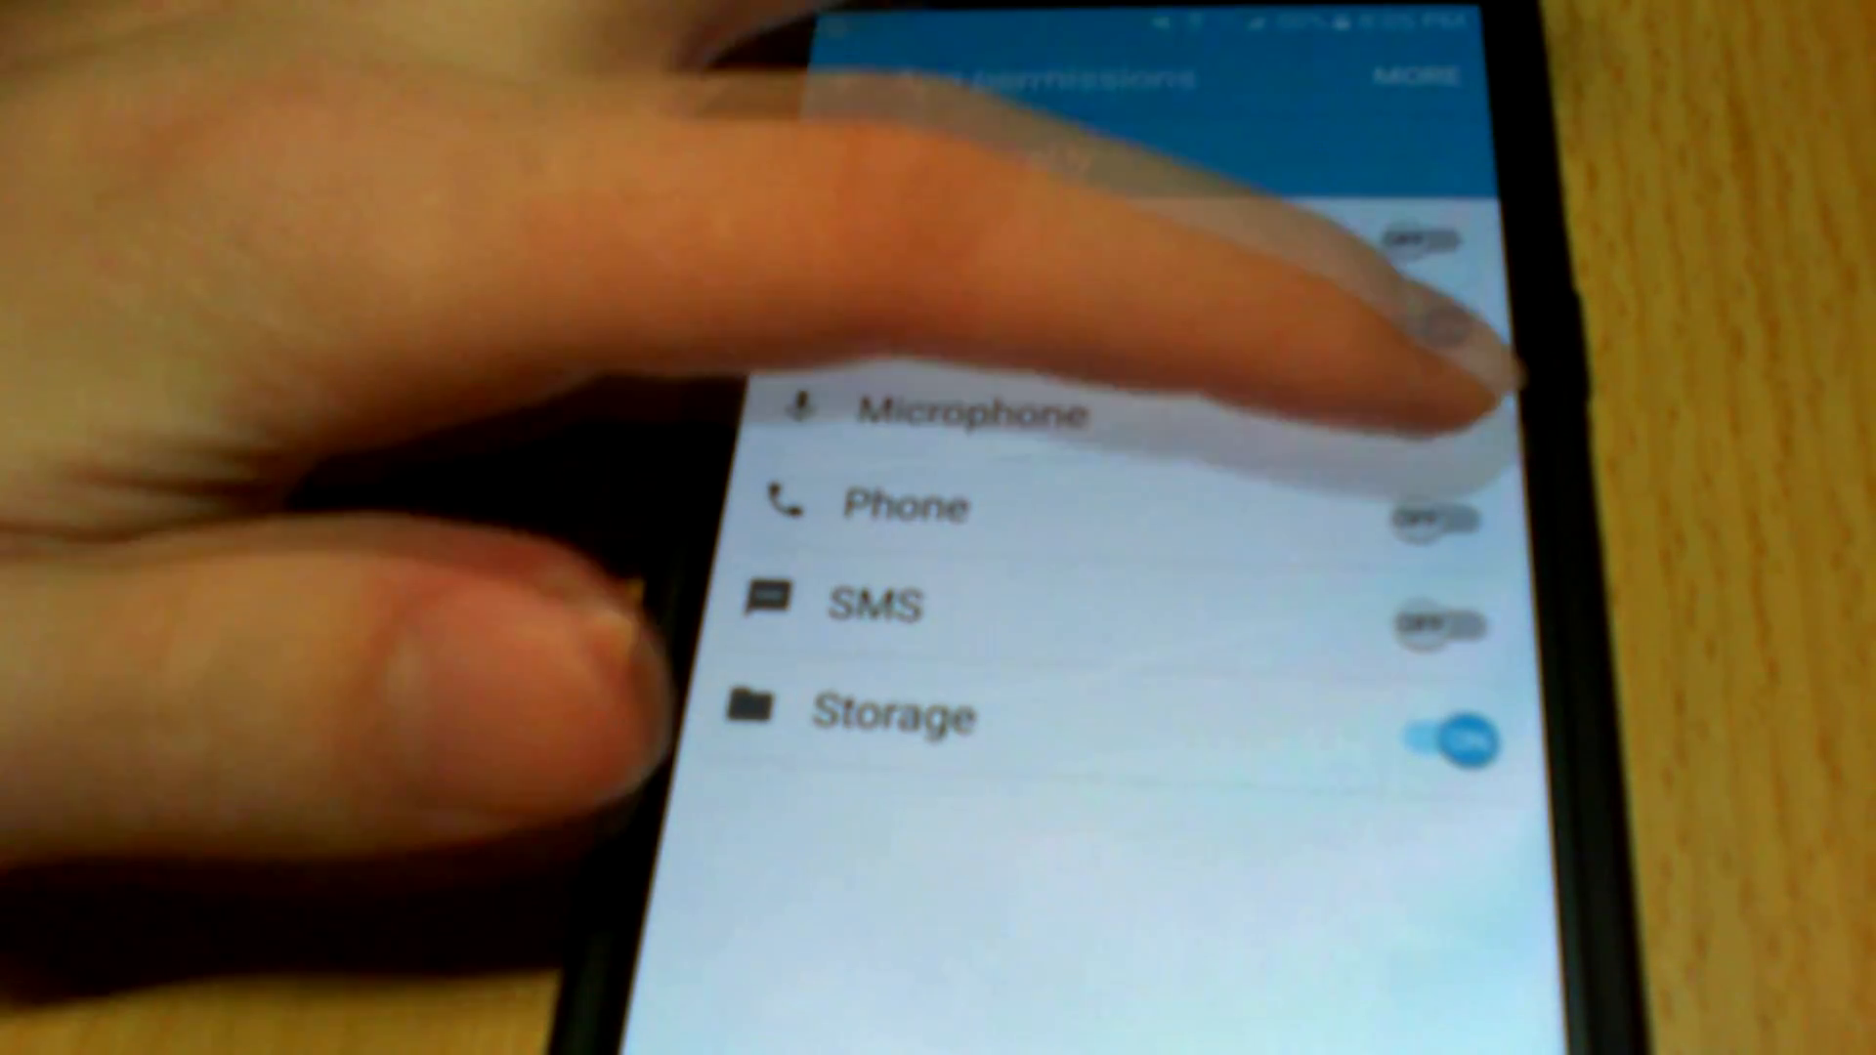
scroll("down", 3)
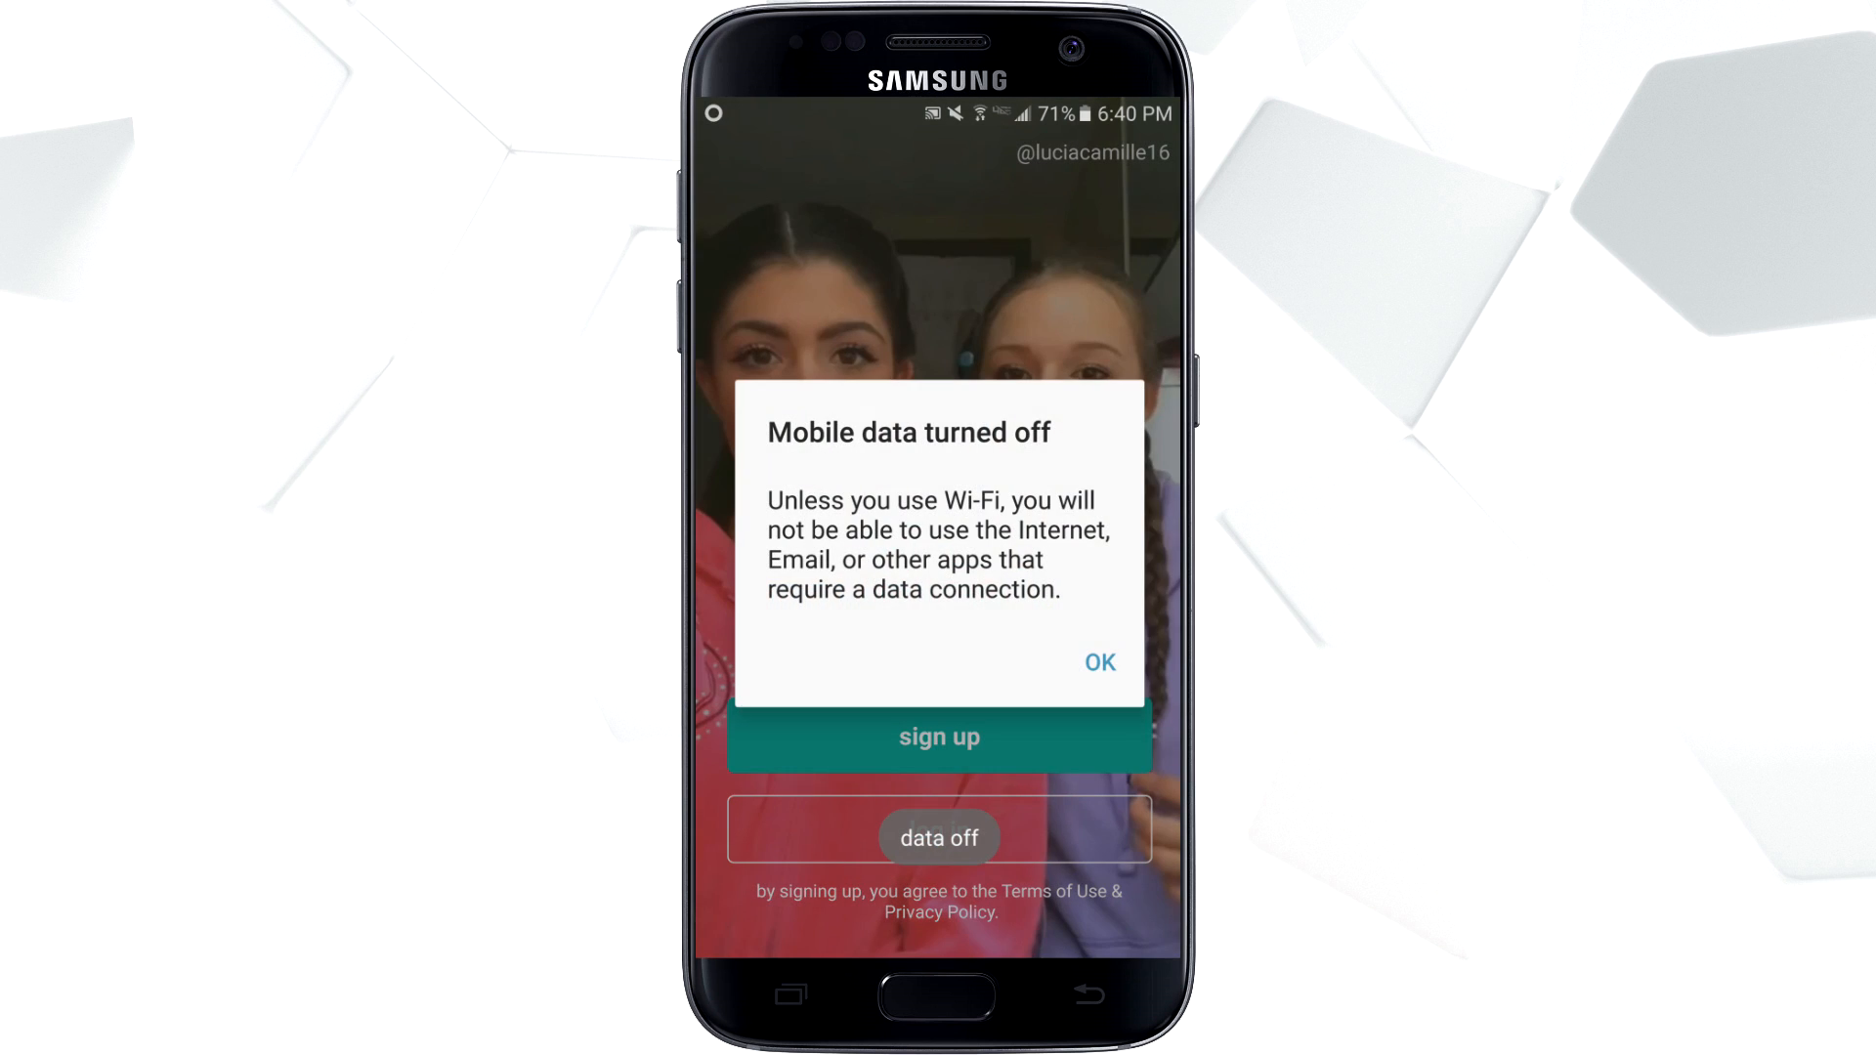
Tap OK to dismiss musical.ly's Mobile data turned off warning
left_click(1097, 662)
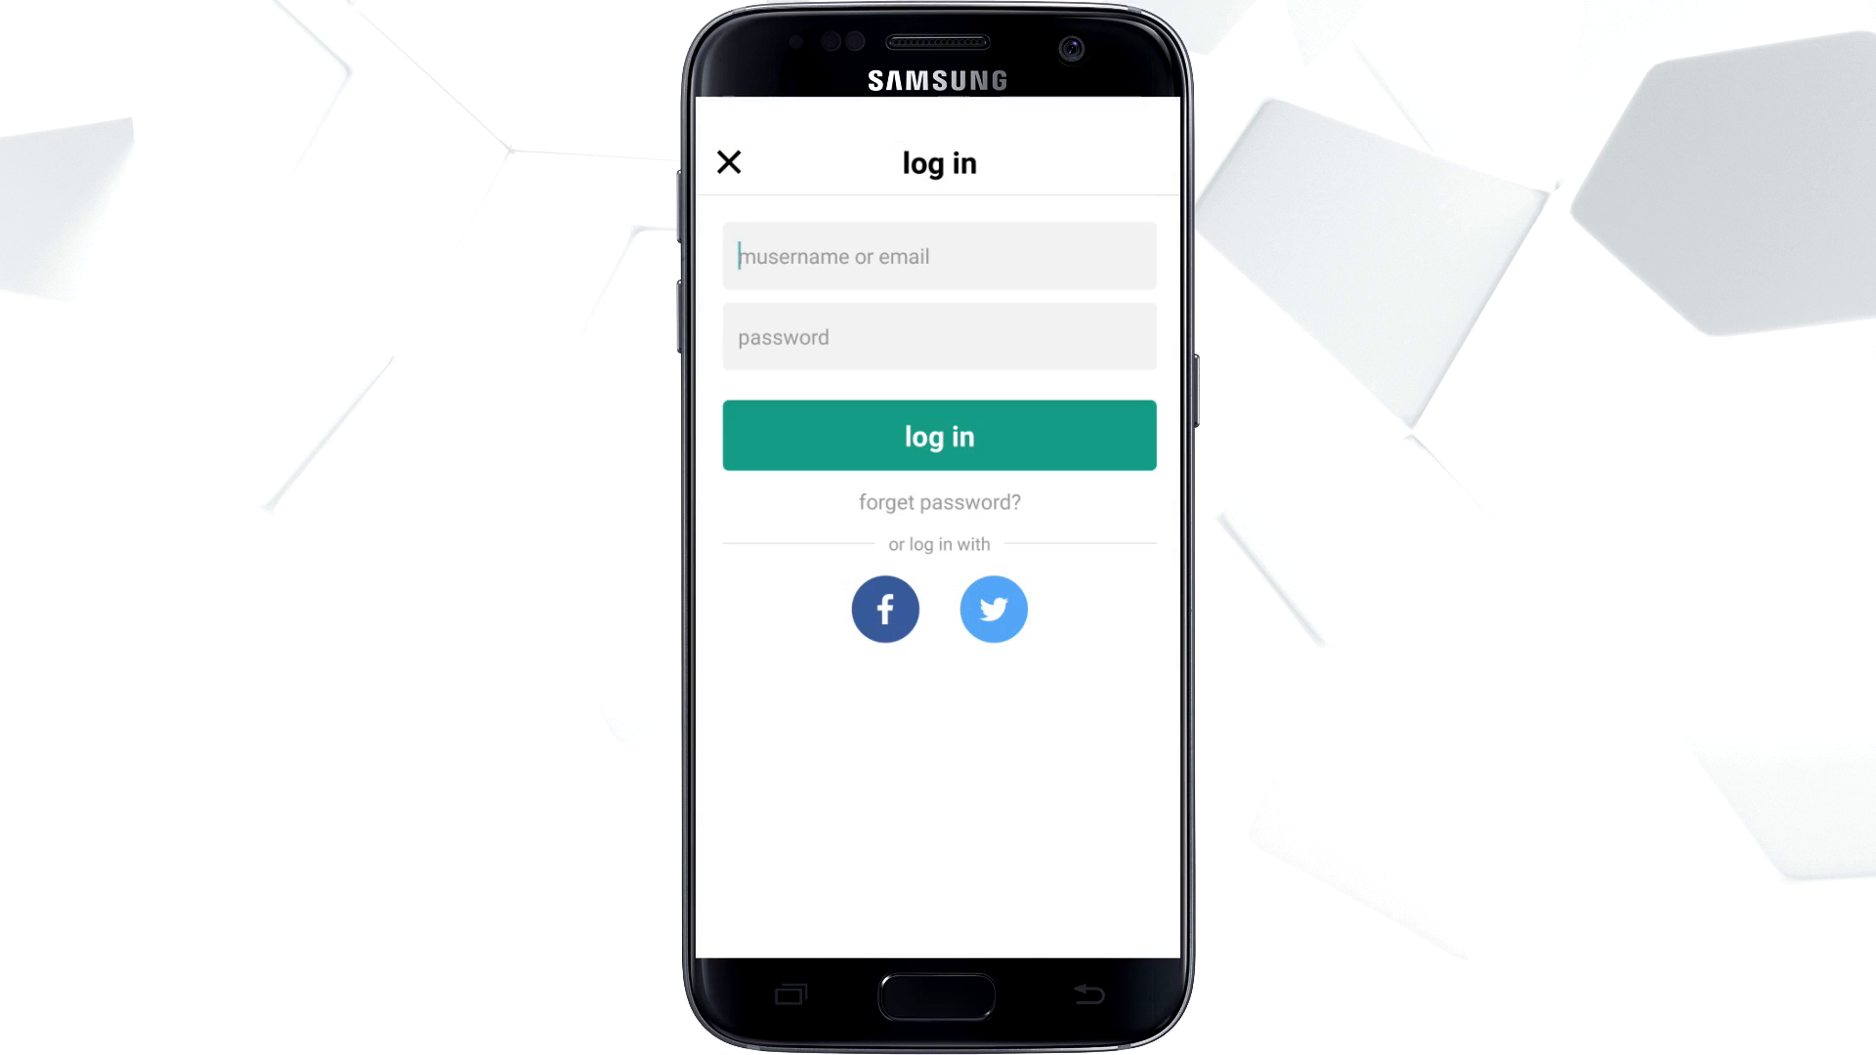